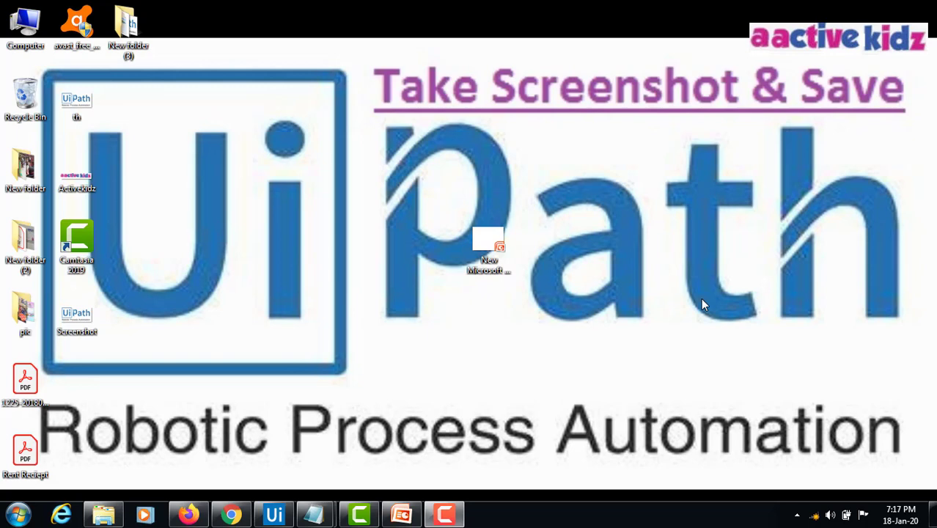
Step: Switch to UiPath Studio with the Parameterization project's flowchart showing
left_click(270, 513)
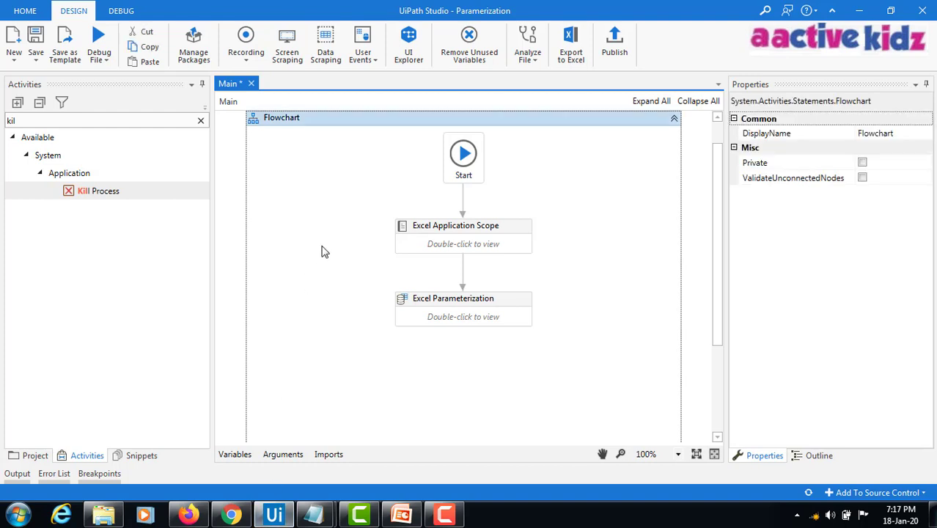
Step: Search the Activities panel for 'seq' and place a Sequence activity on the flowchart
left_click(199, 120)
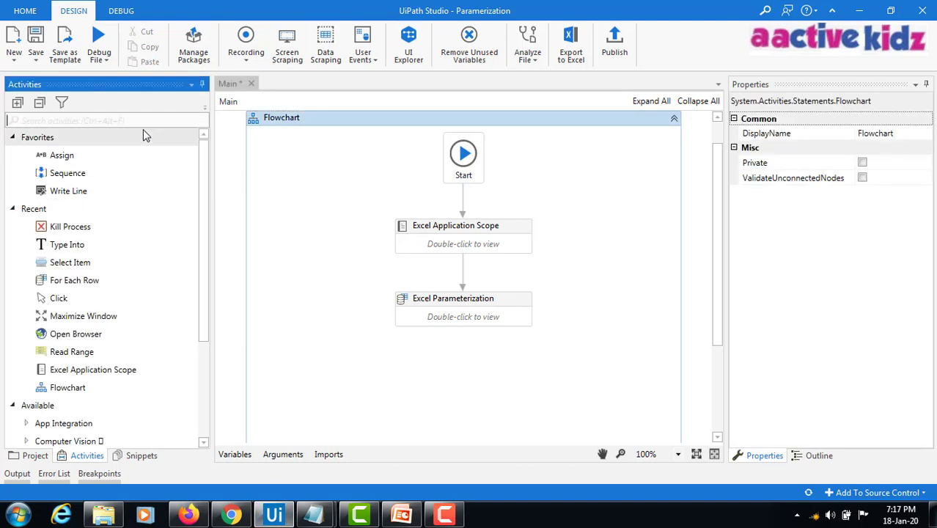
left_click(105, 120)
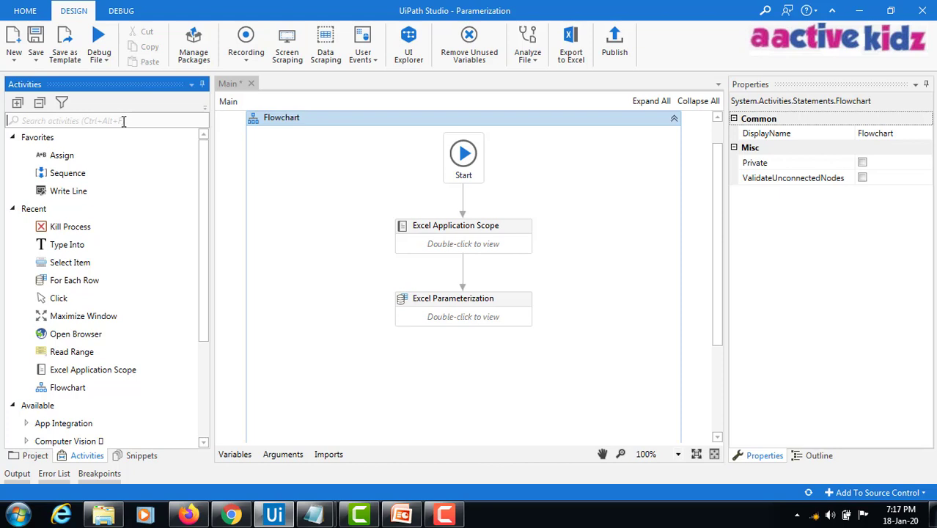
type("seq")
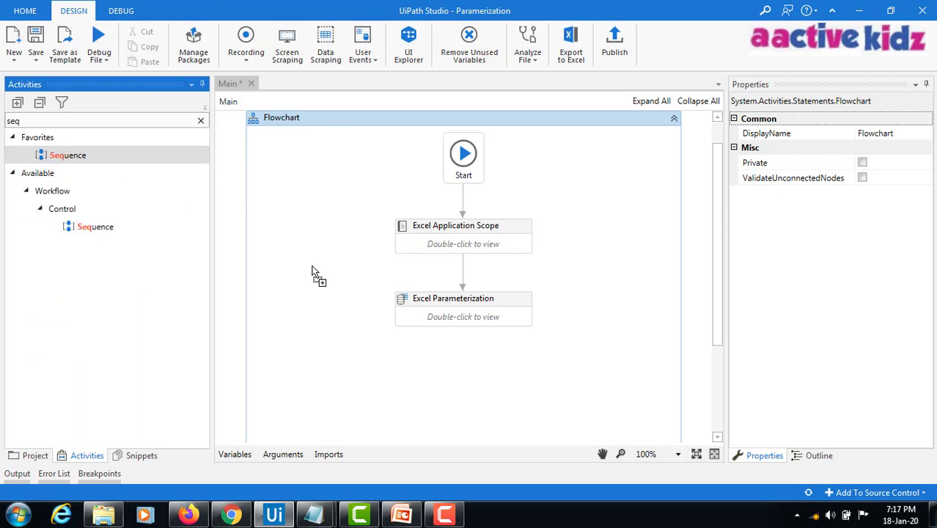
left_click(464, 226)
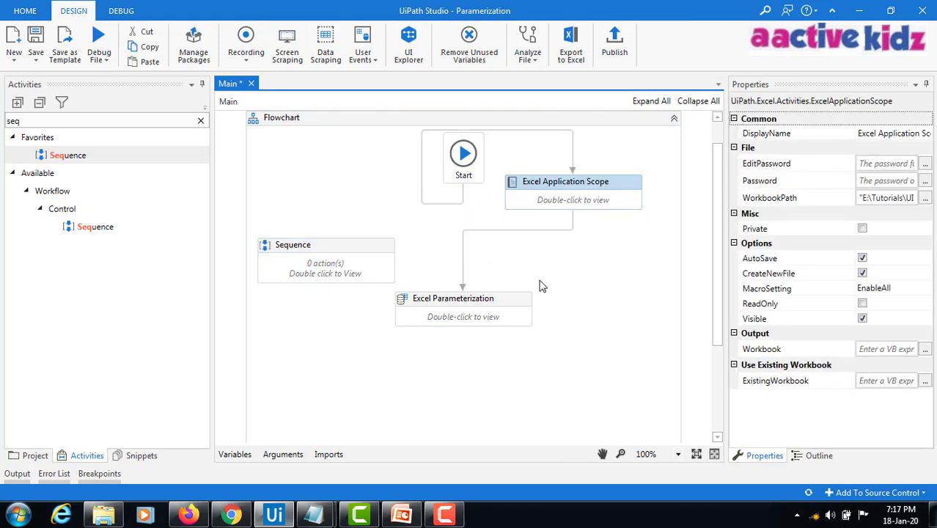
Step: Peek inside Excel Parameterization, return to Main and open the new empty Sequence
double_click(464, 305)
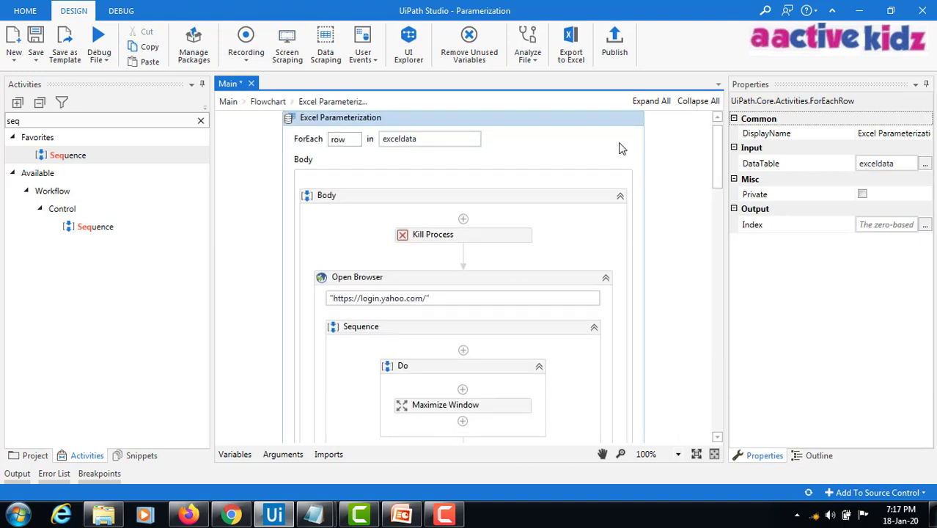
left_click(270, 101)
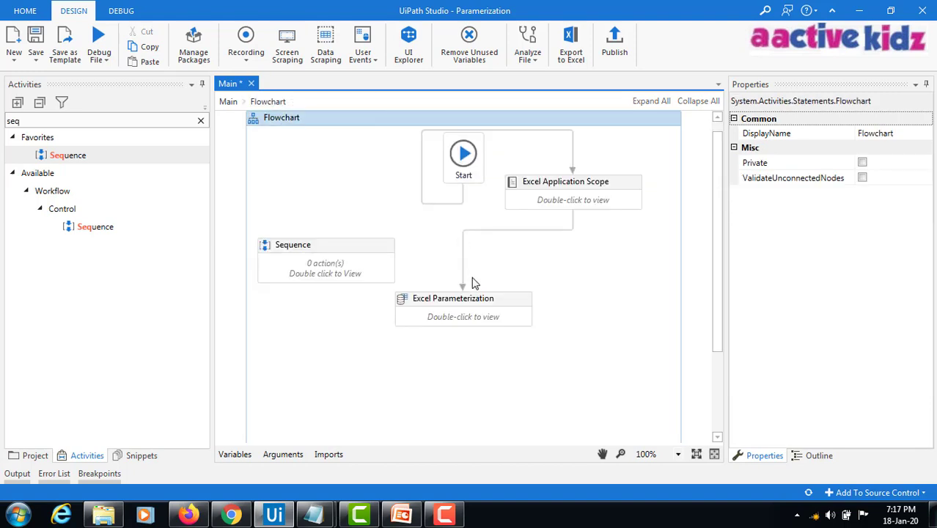
left_click(463, 299)
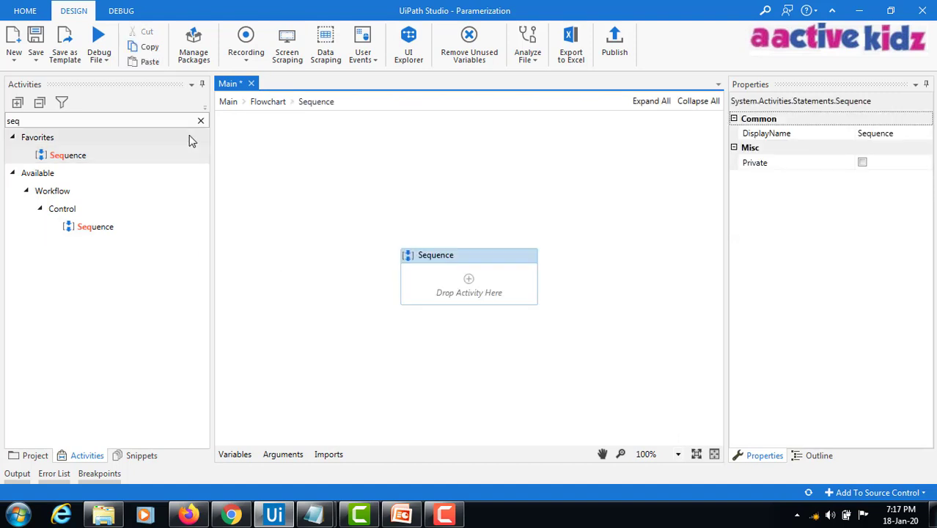
Step: Add a Take Screenshot activity to the Sequence, then search 'save' for the Save Image activity
type("take")
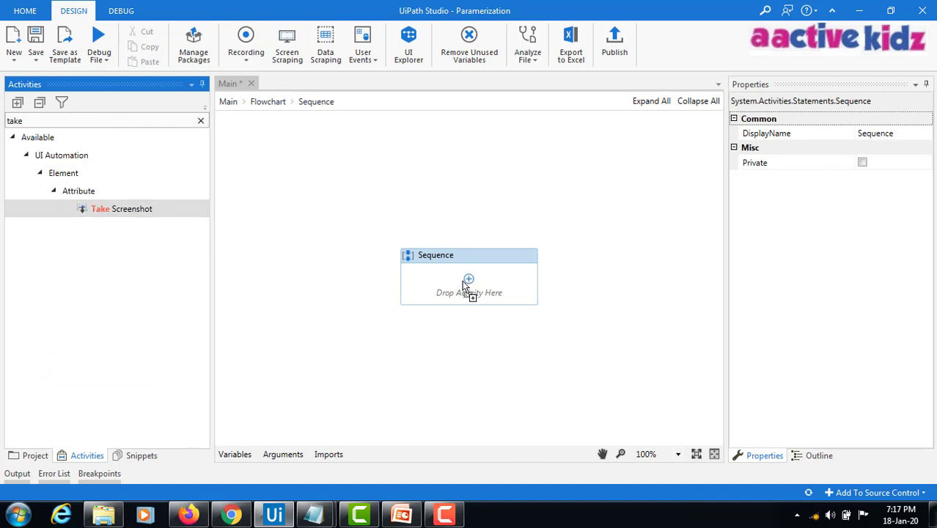
left_click_drag(121, 209, 469, 292)
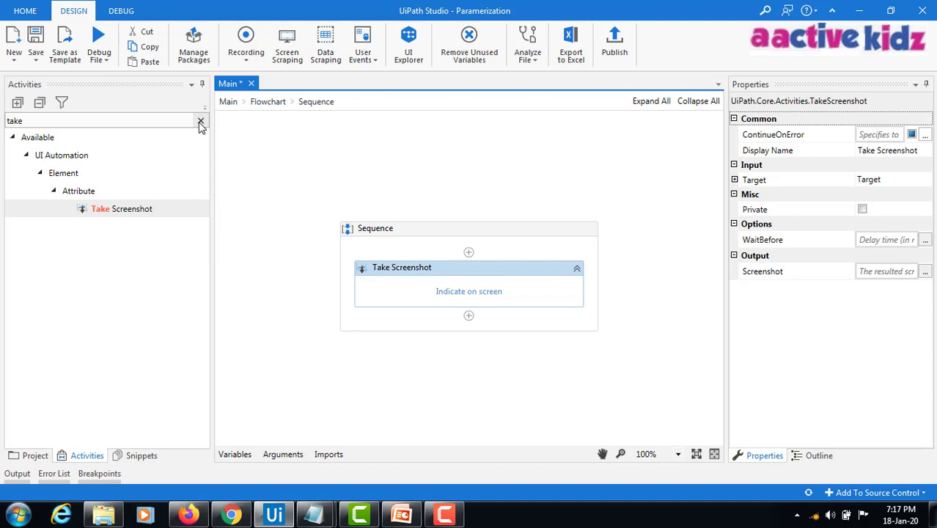
type("save")
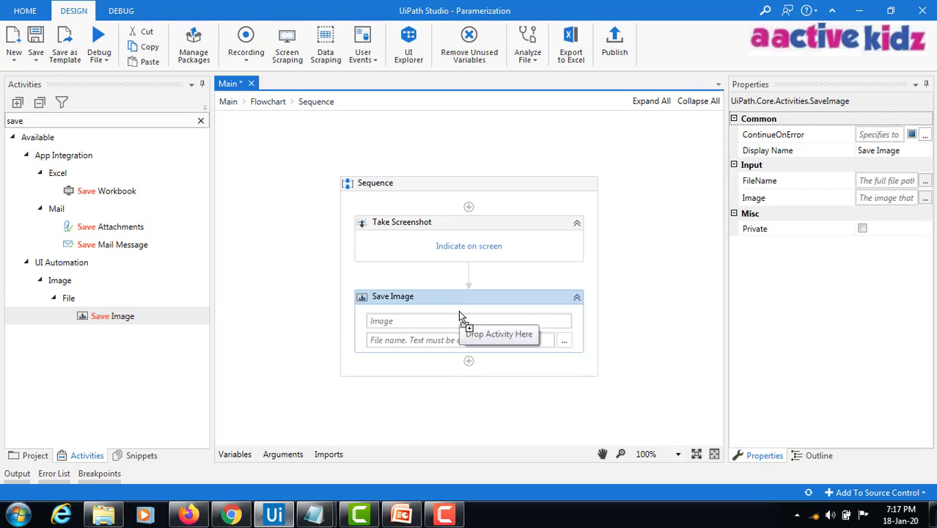
mouse_move(473, 252)
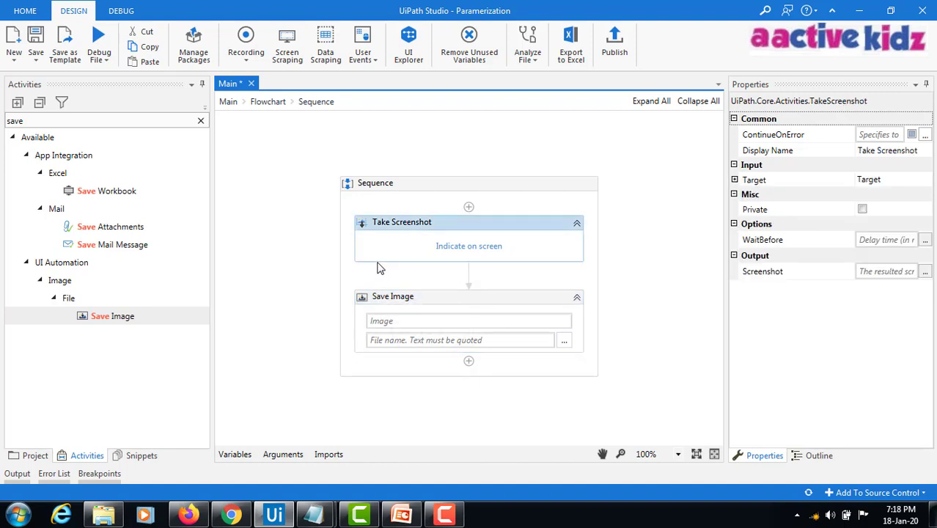
Step: Output the screenshot to an 'image' variable and use it as Save Image's Image
left_click(886, 270)
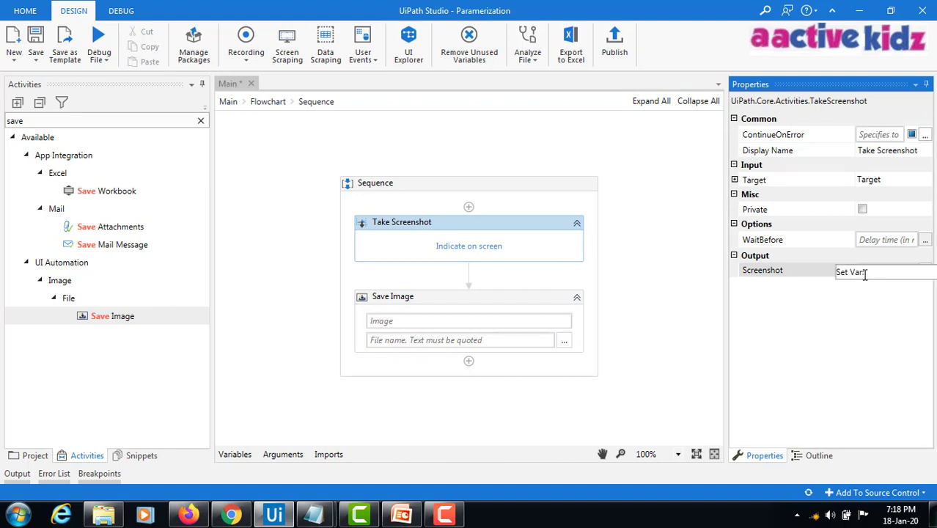
type("image")
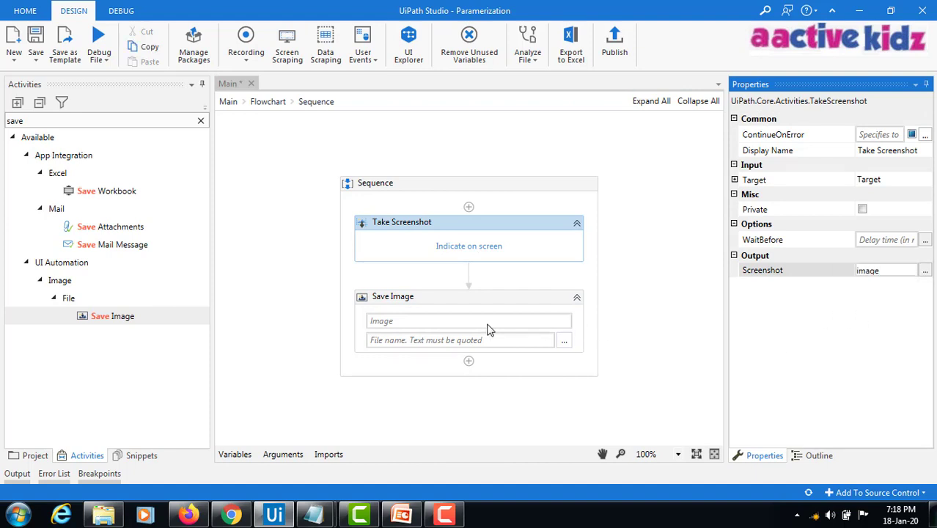
left_click(469, 320)
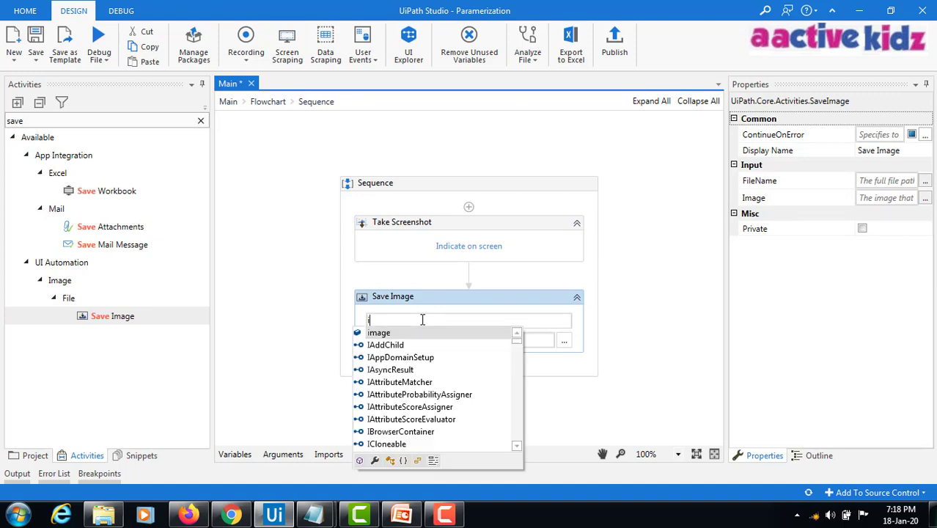
type("image")
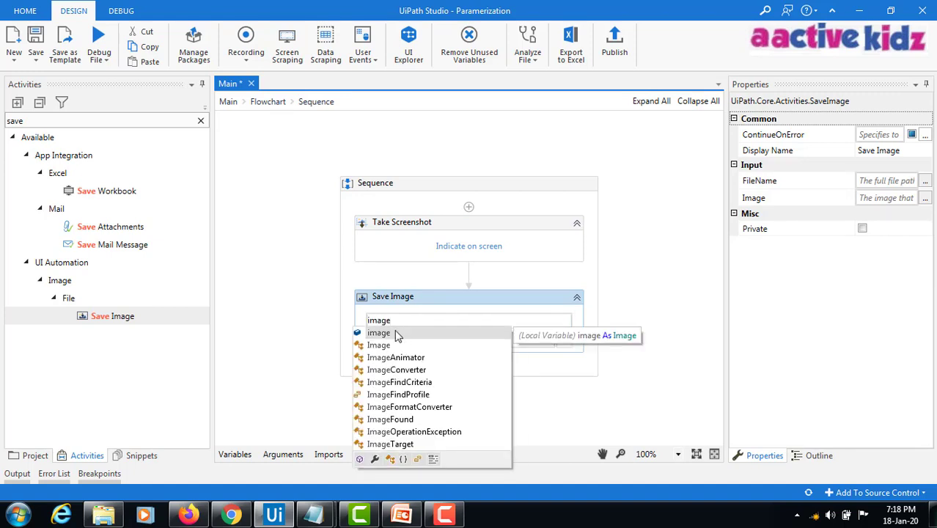
left_click(378, 331)
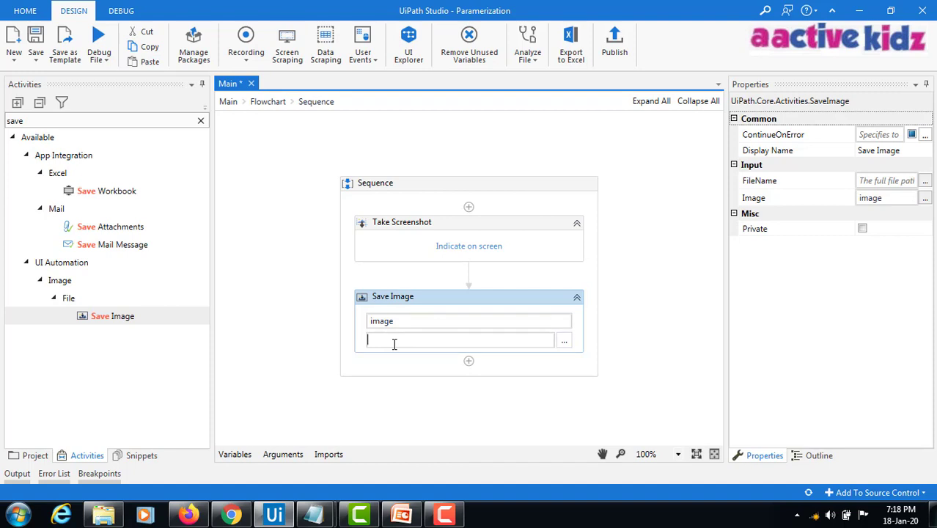
Step: Enter newscreenshot.png as Save Image's FileName and browse the Documents folder
type("newscreenshot")
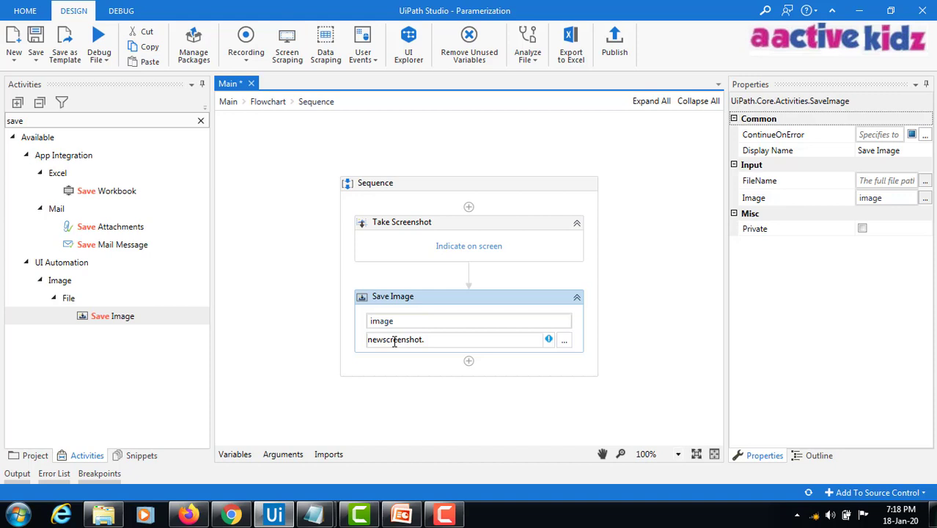
type(".png")
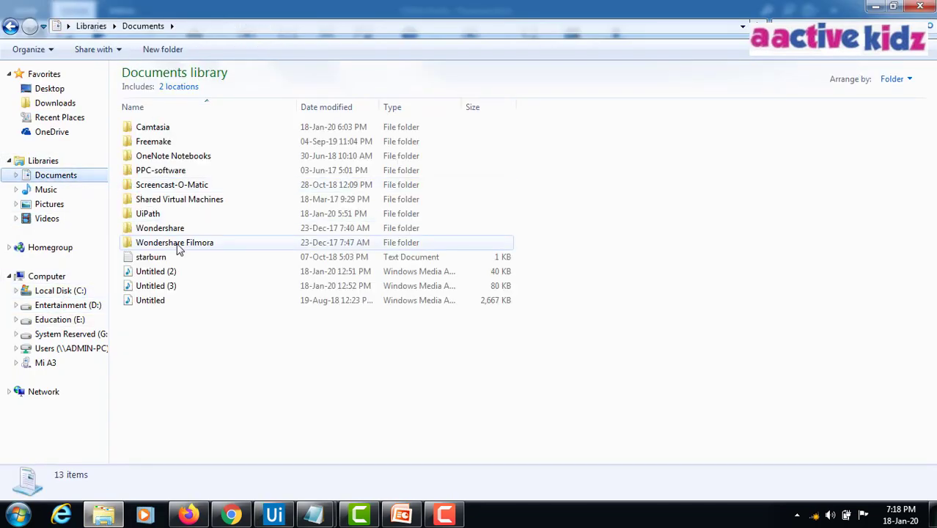
double_click(147, 214)
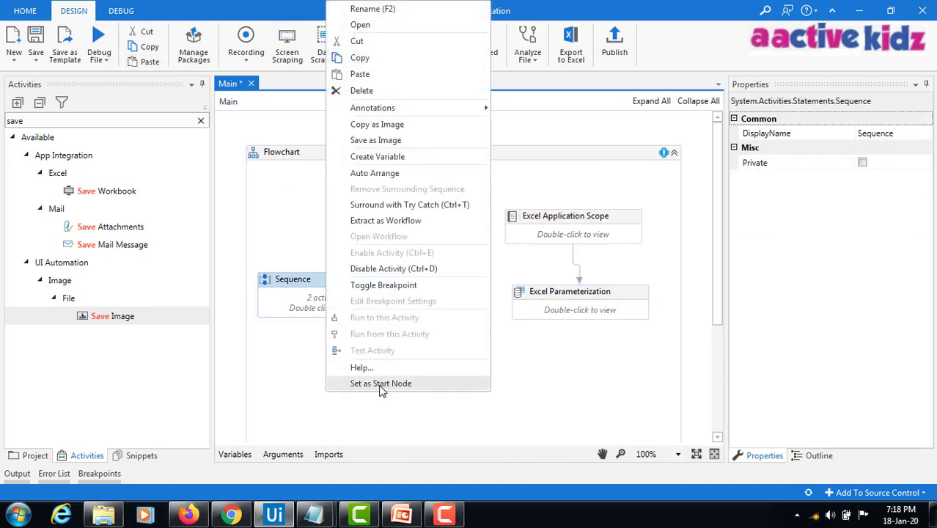
Step: Set the Sequence as start node, quote the file name as "newscreenshot.png" and run the workflow
left_click(381, 385)
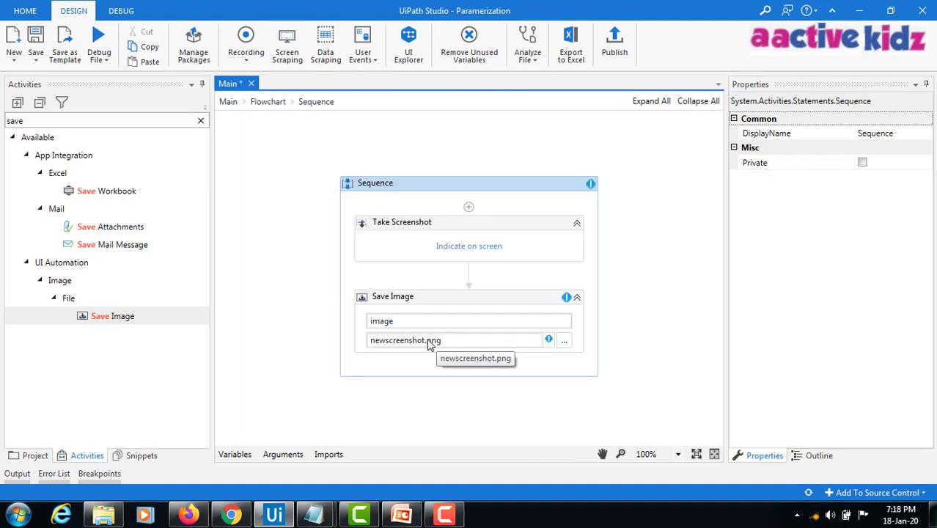
left_click(455, 341)
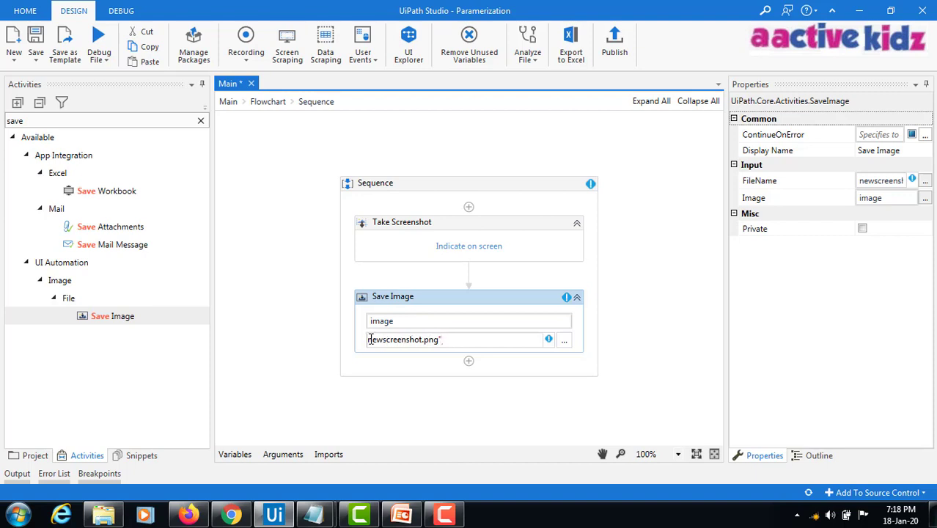
left_click(264, 247)
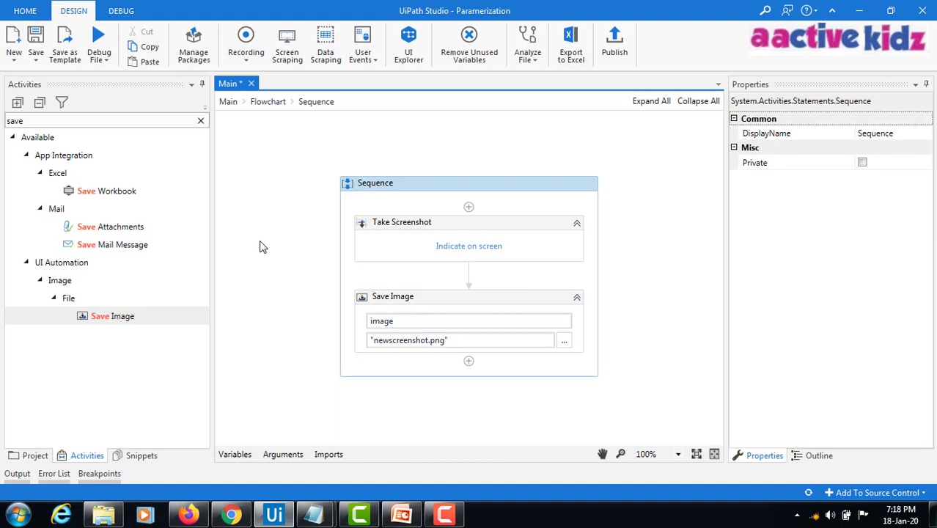
left_click(229, 101)
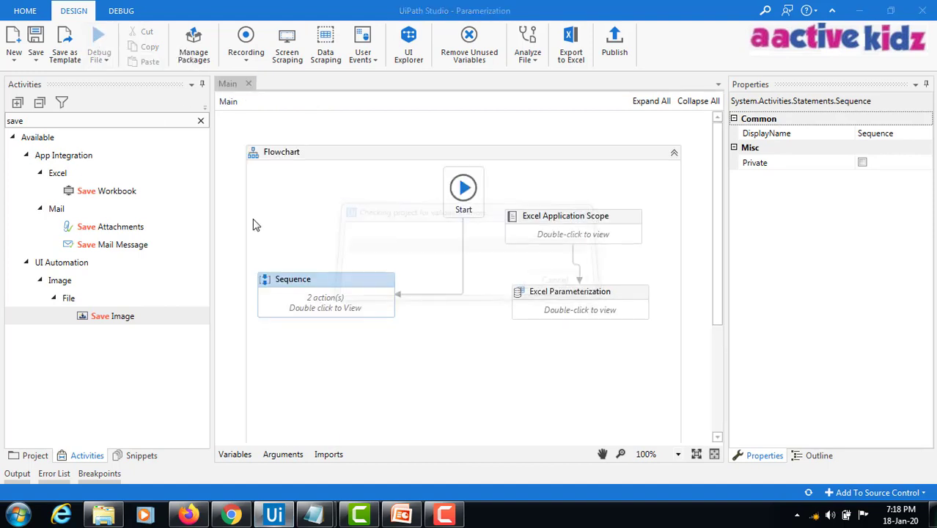
left_click(97, 41)
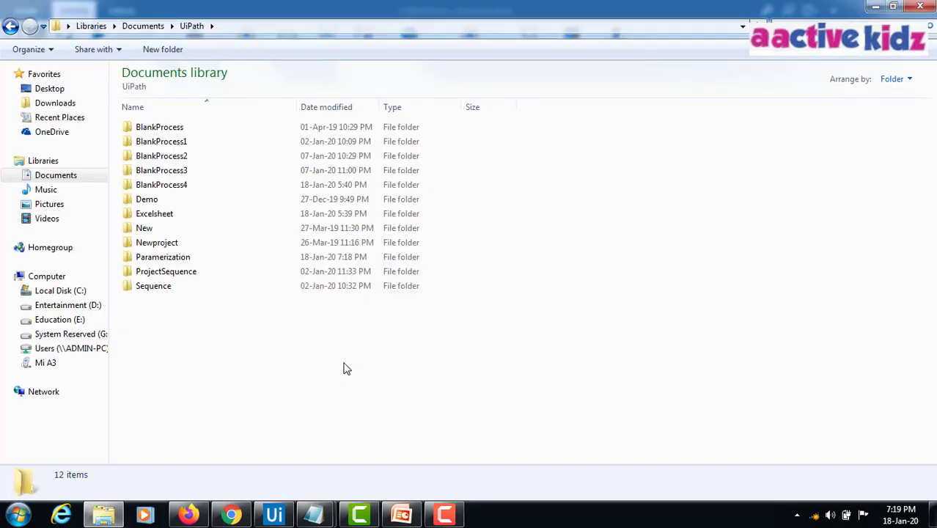
Step: Open the Parameterization project folder to view the saved newscreenshot.png
left_click(163, 257)
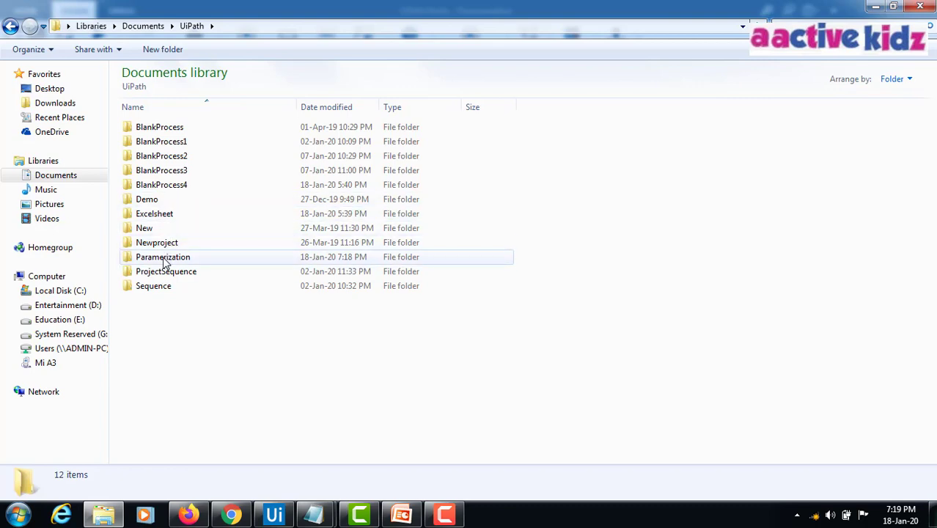
double_click(163, 257)
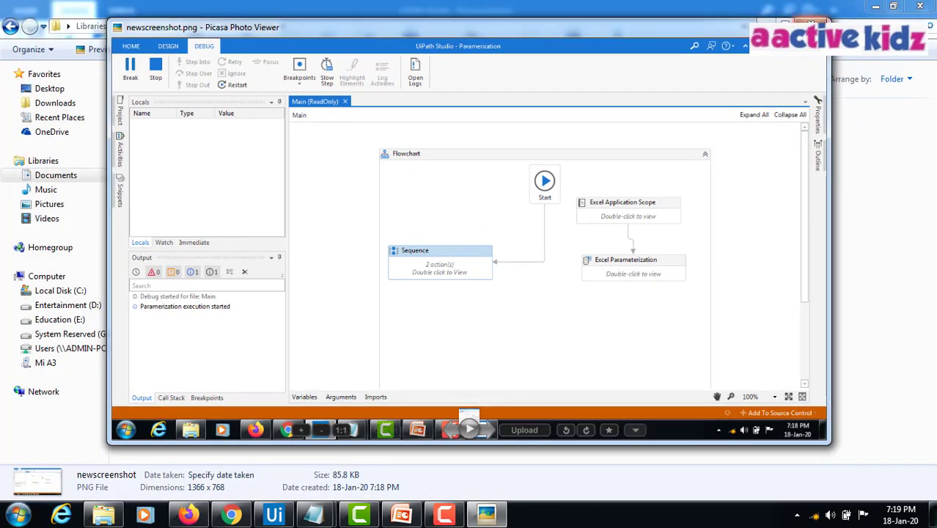
Step: Close the photo viewer, reopen the Sequence, and open the UI path folder on drive E
left_click(275, 510)
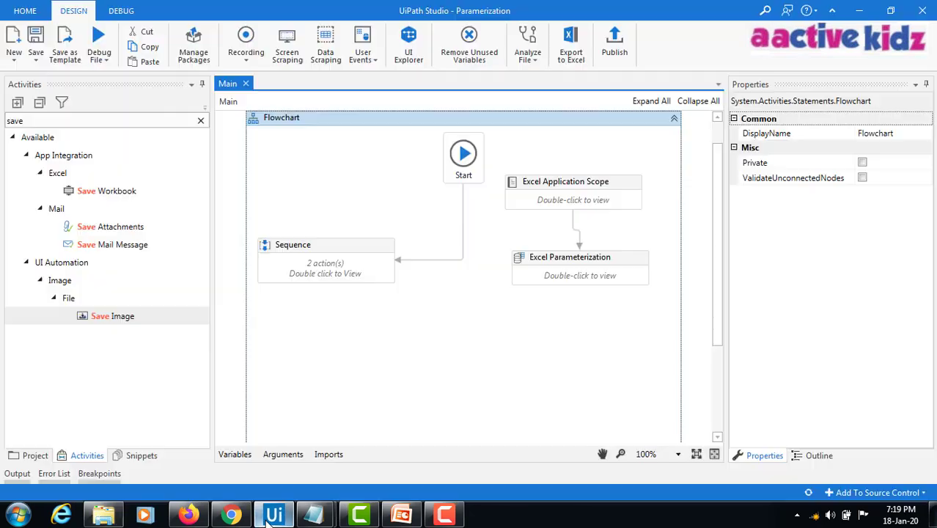
double_click(326, 262)
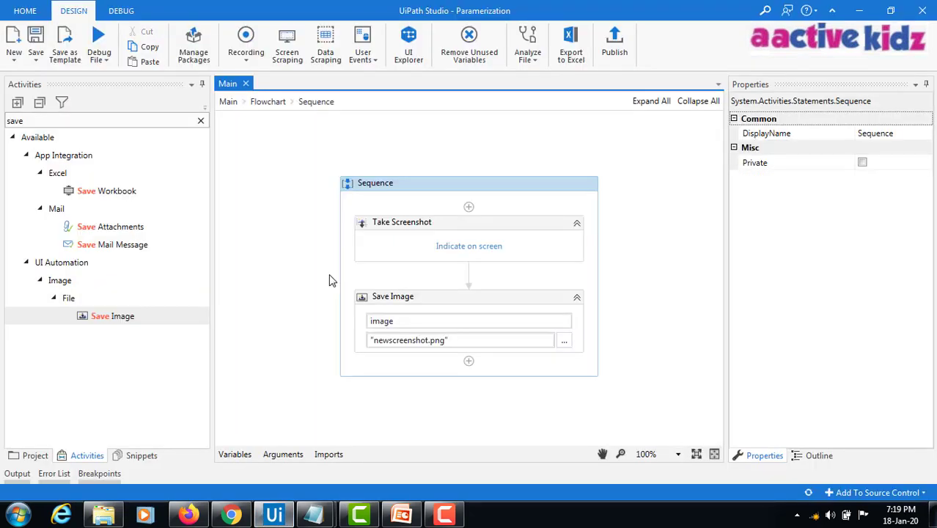
mouse_move(284, 399)
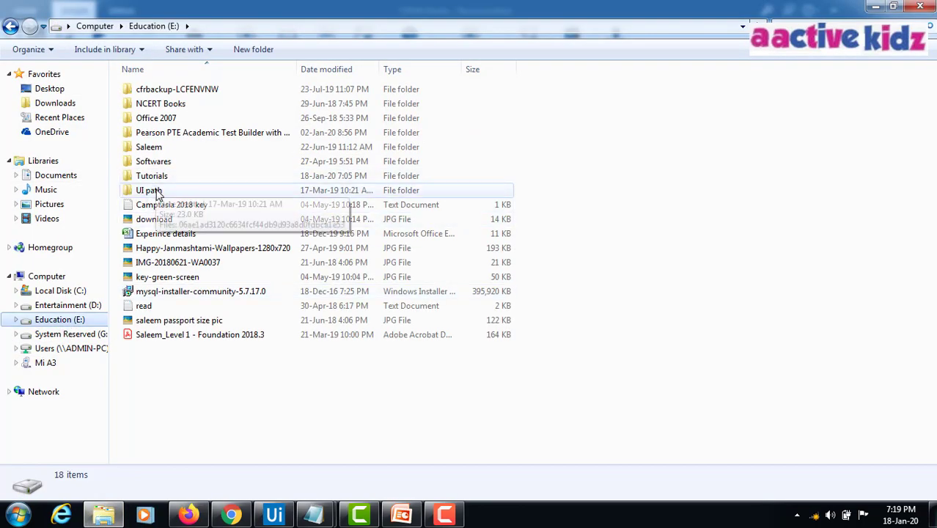
double_click(149, 191)
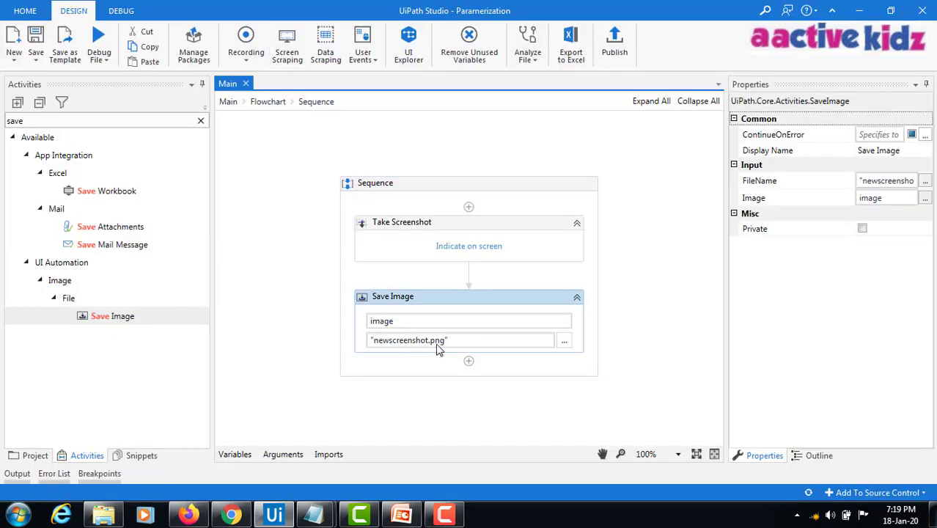
Step: Prefix Save Image's FileName with "E:\UI path\" and run the workflow via Debug File
left_click(461, 340)
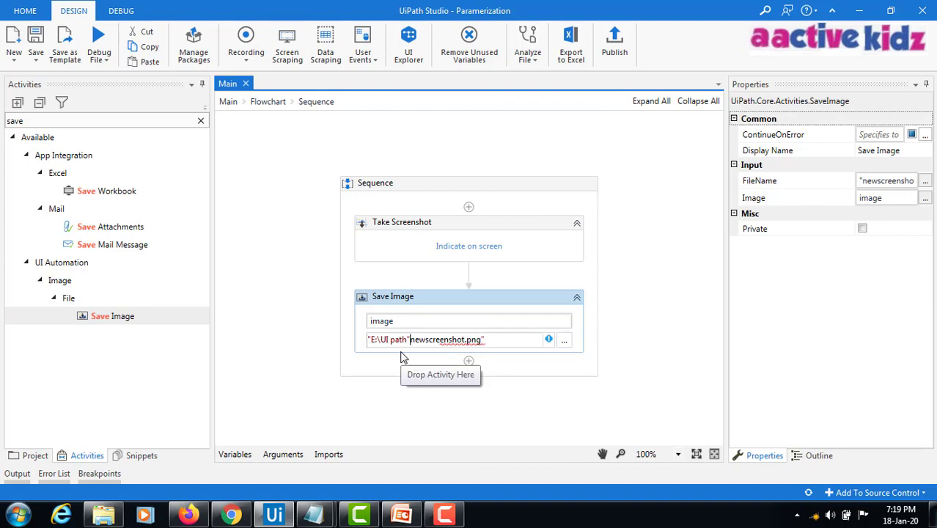
type("\\")
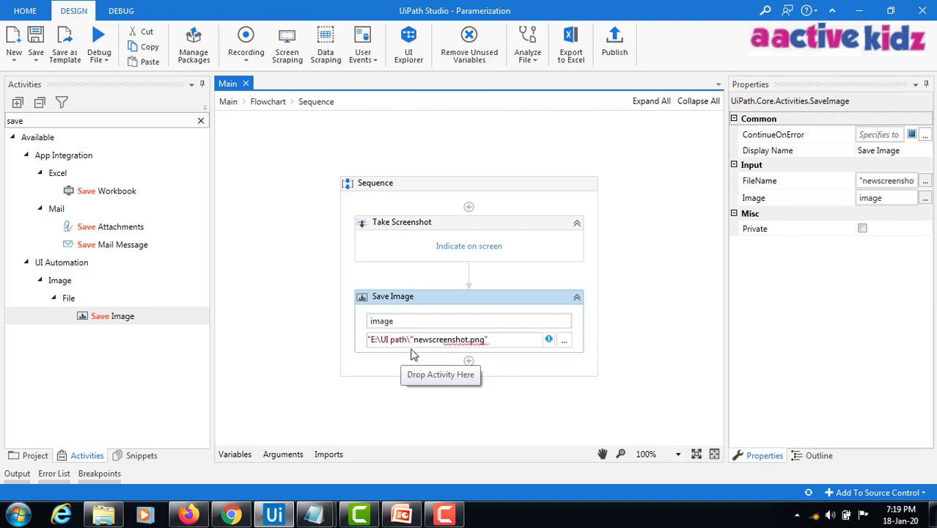
left_click(416, 341)
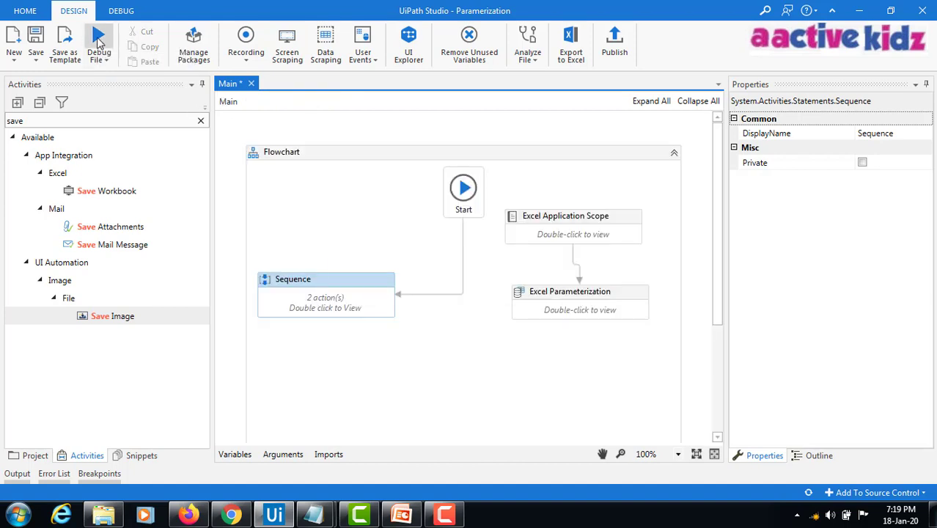
left_click(94, 36)
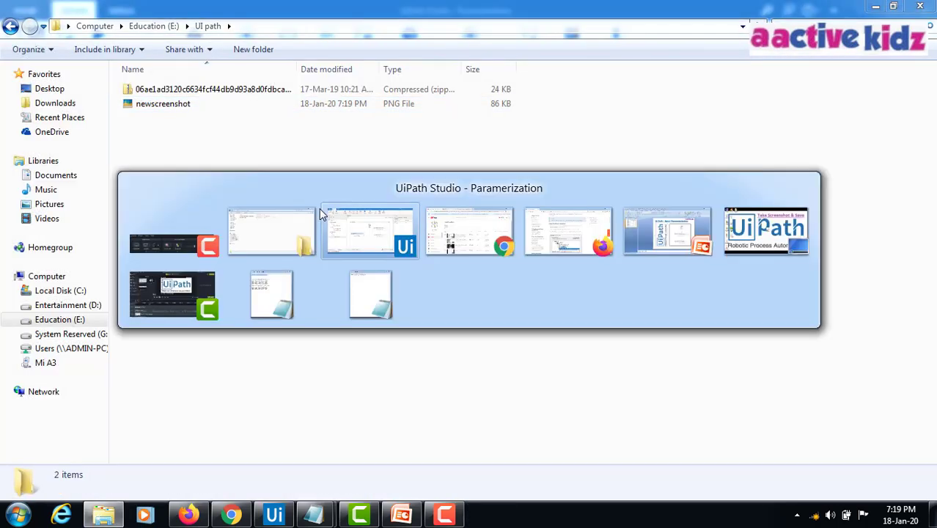
Step: After checking E:\UI path for newscreenshot.png, return to UiPath Studio's main flowchart
left_click(370, 232)
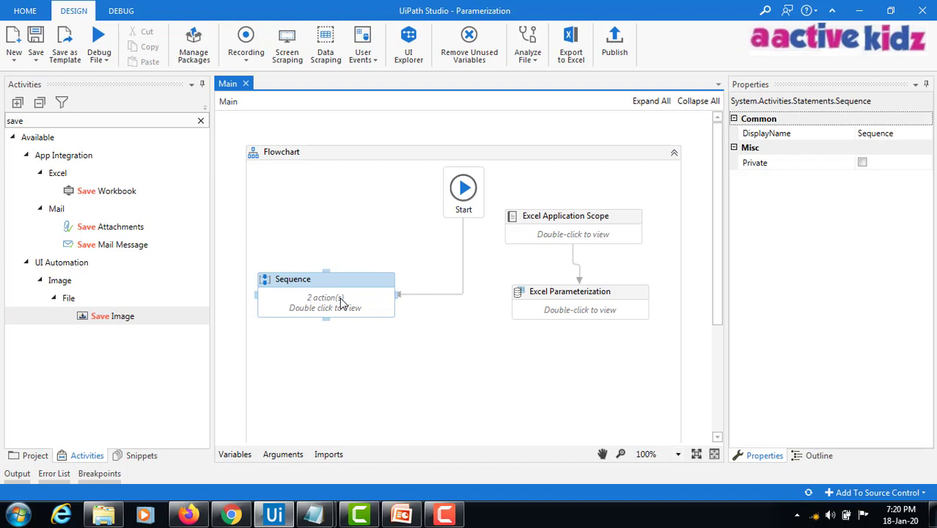
Step: Cut Take Screenshot and Save Image from the Sequence and paste them after the Gender Type Into in the loop body
double_click(326, 296)
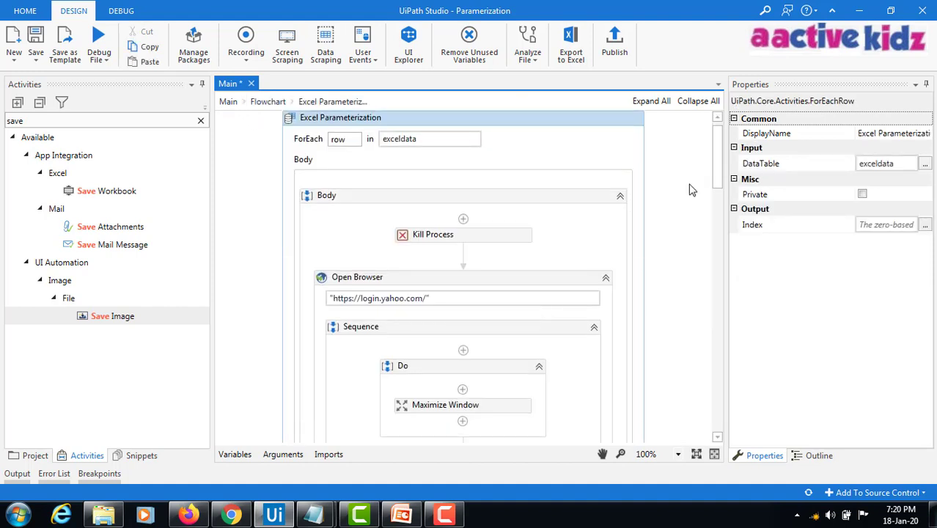
scroll("down", 3)
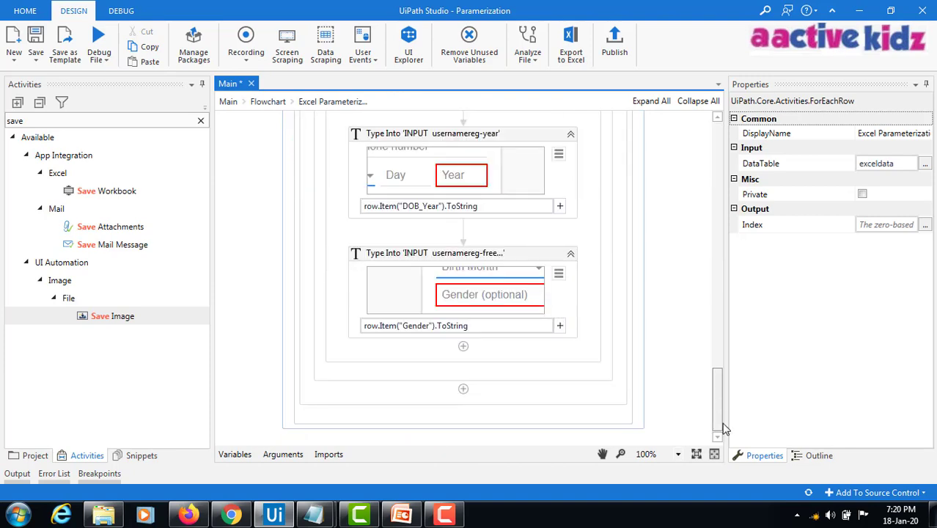
mouse_move(463, 389)
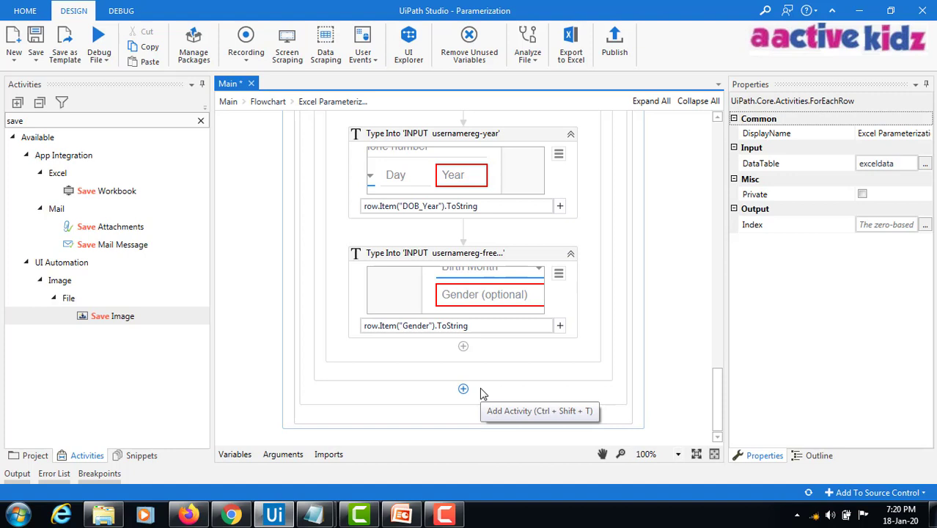
mouse_move(449, 373)
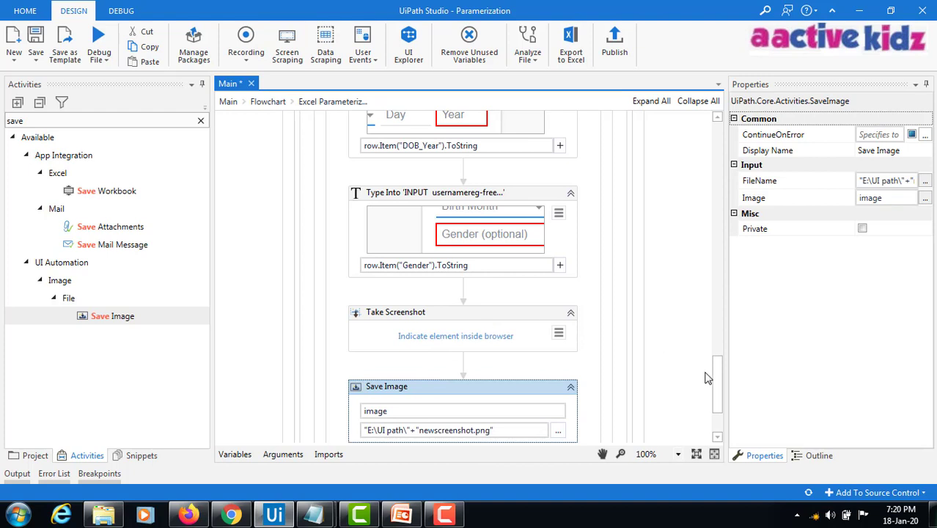
scroll("down", 3)
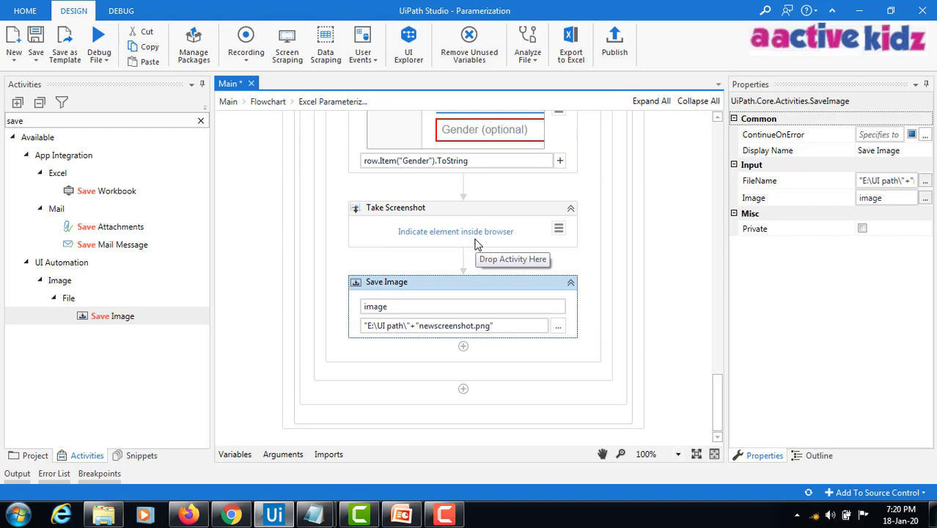
mouse_move(425, 326)
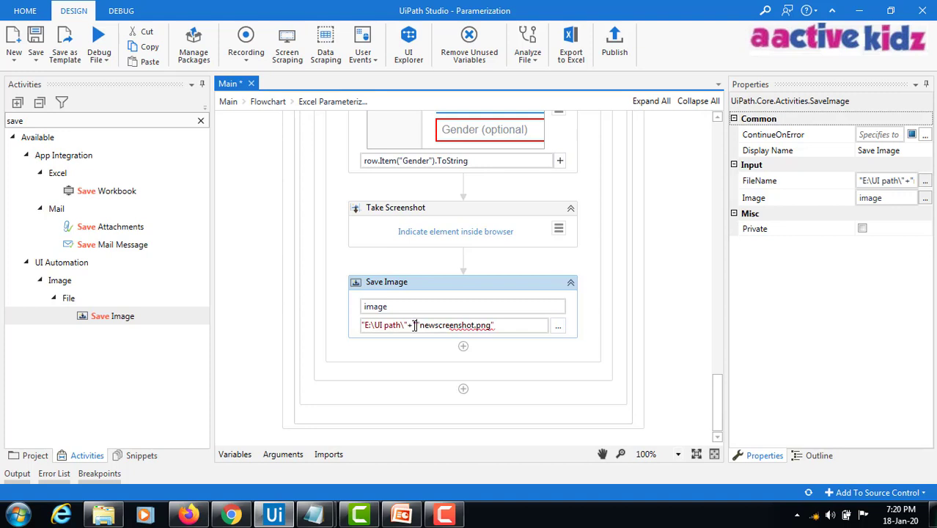
Step: Build the Save Image file name as row.Item("S.No").ToString plus a Yahoo login page name under E:\UI path
type("row")
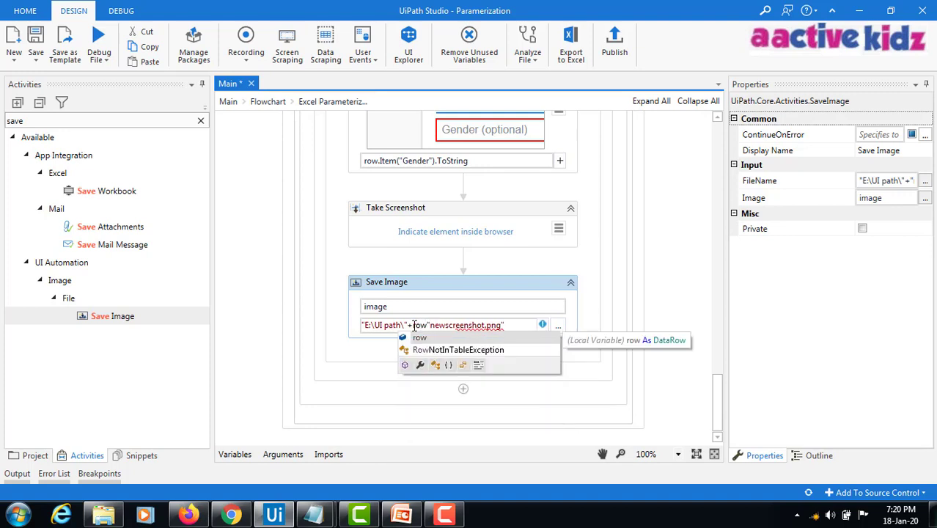
type(".item(\"S.No")
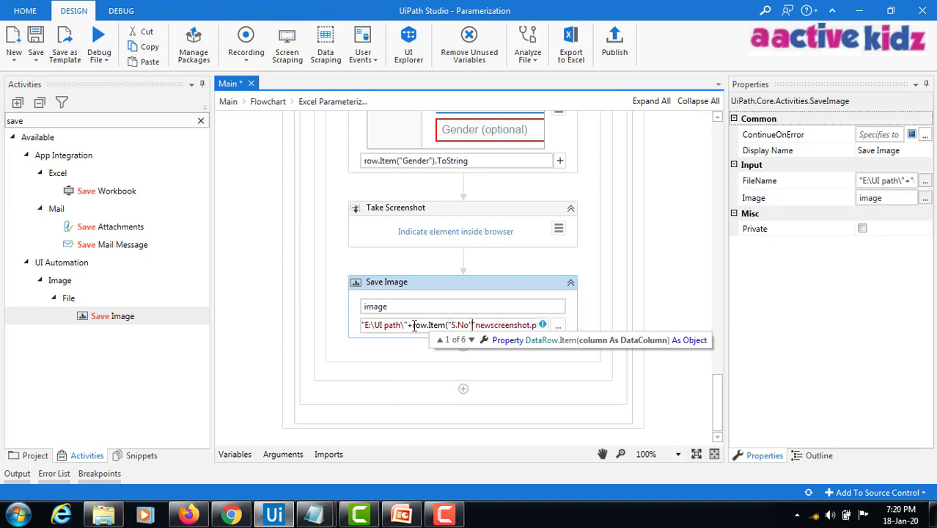
type(".ToString+")
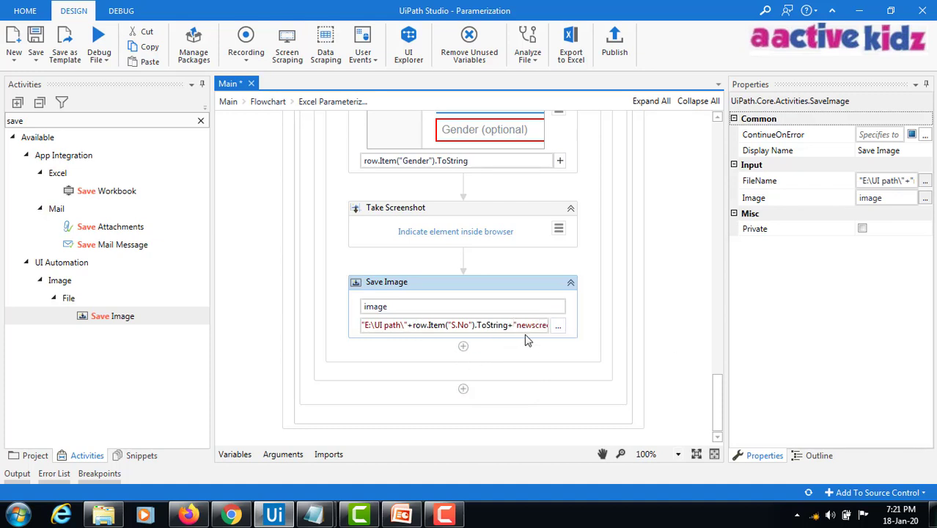
double_click(531, 326)
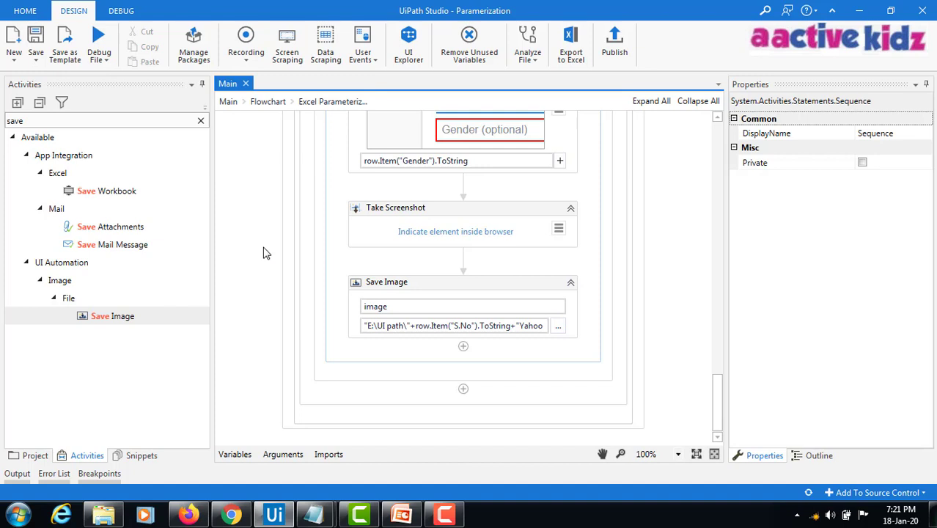
mouse_move(220, 137)
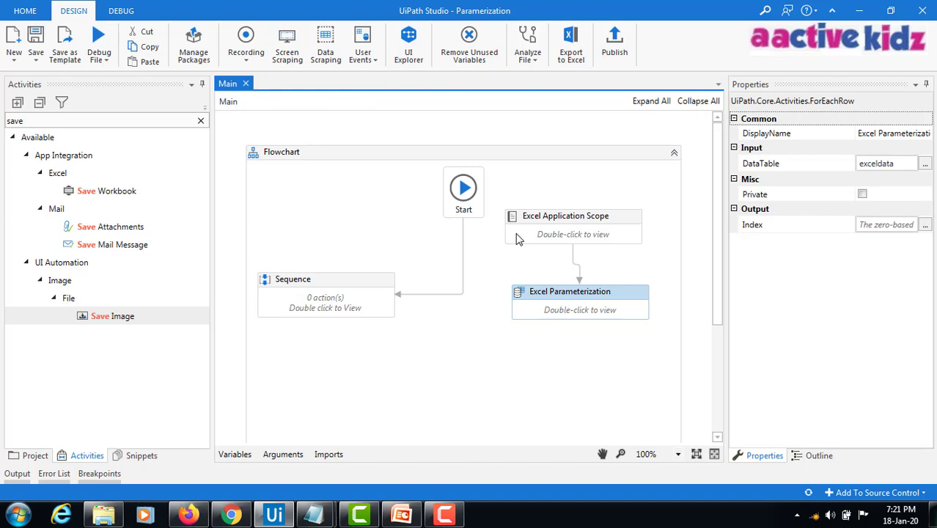
Step: Set Excel Application Scope as the start node, run, and read the 'image' ambiguous compiler errors in Output
right_click(566, 216)
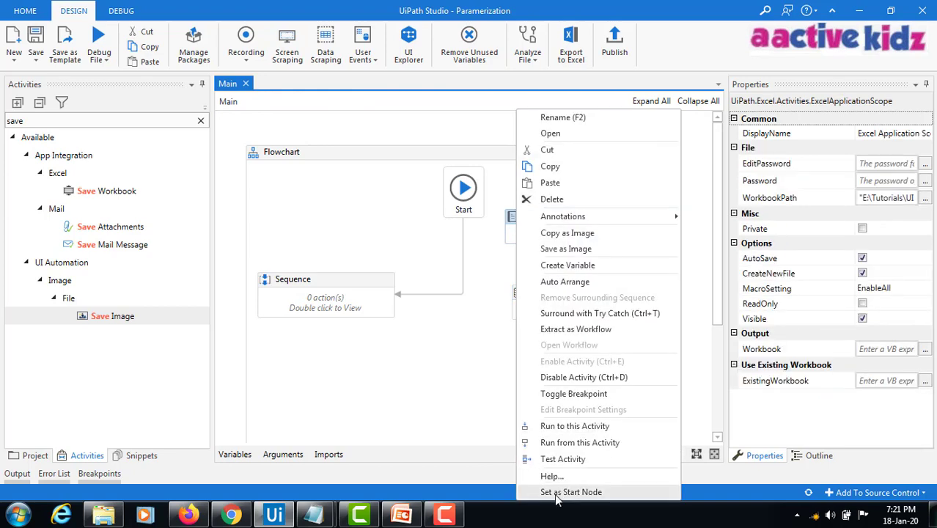
left_click(573, 492)
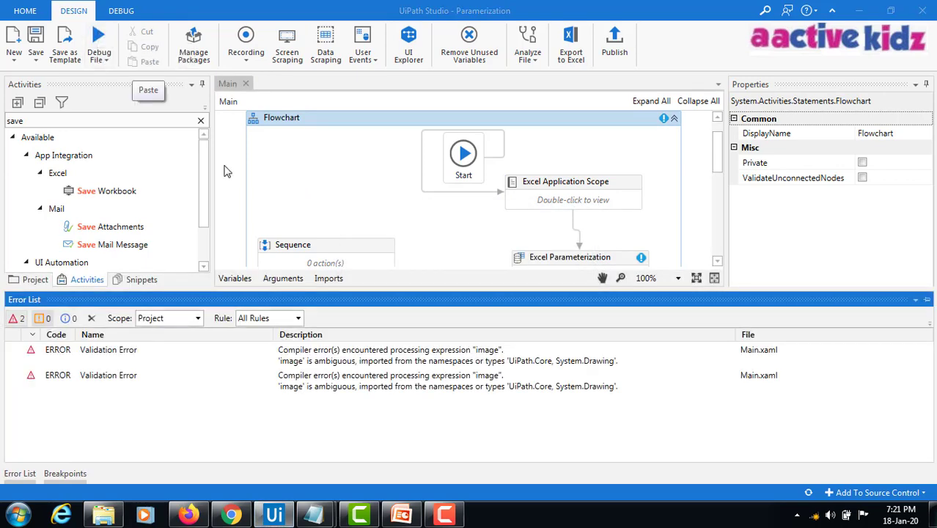
mouse_move(895, 311)
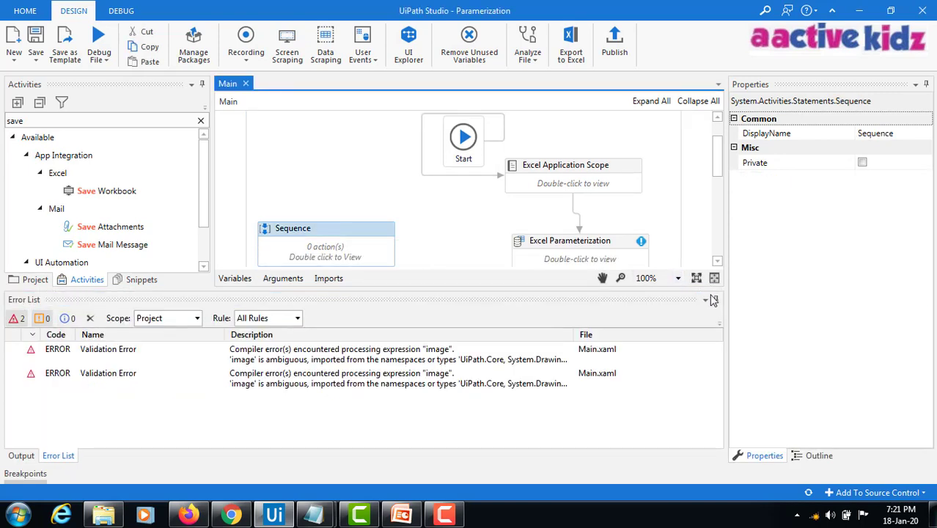
left_click(20, 455)
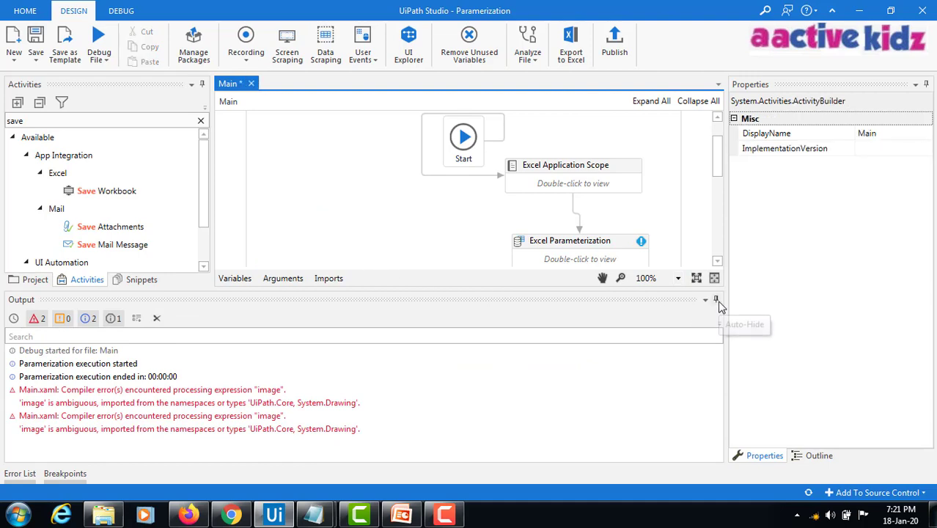
Step: Inside the Excel Parameterization loop, confirm Take Screenshot still outputs to the image variable
double_click(569, 241)
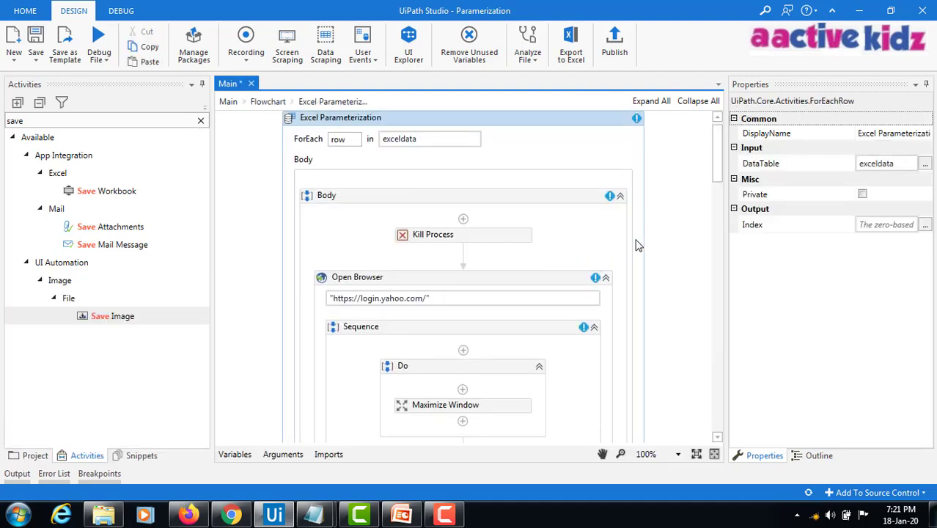
scroll("down", 3)
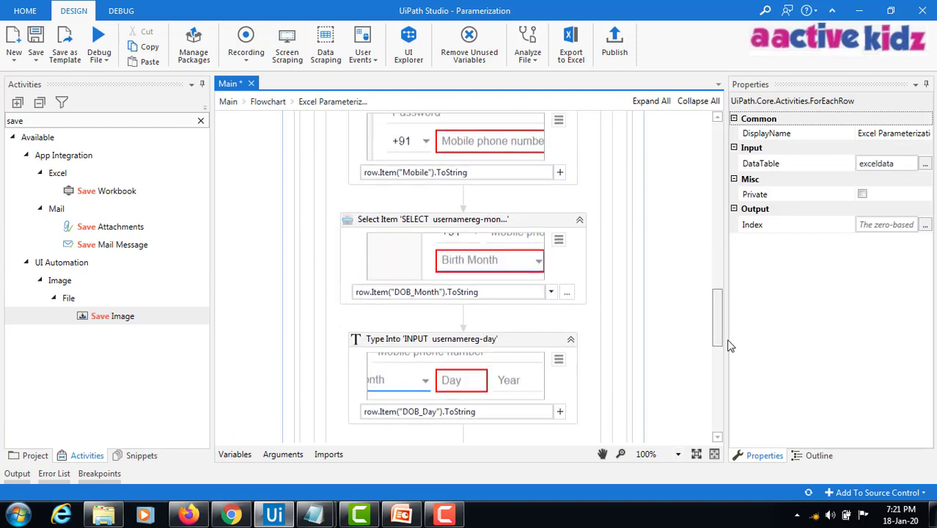
scroll("down", 3)
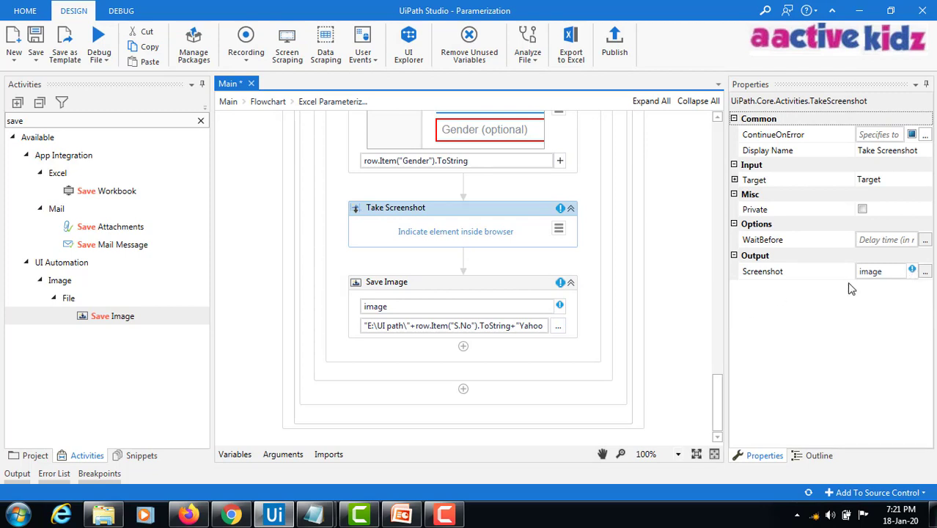
mouse_move(911, 271)
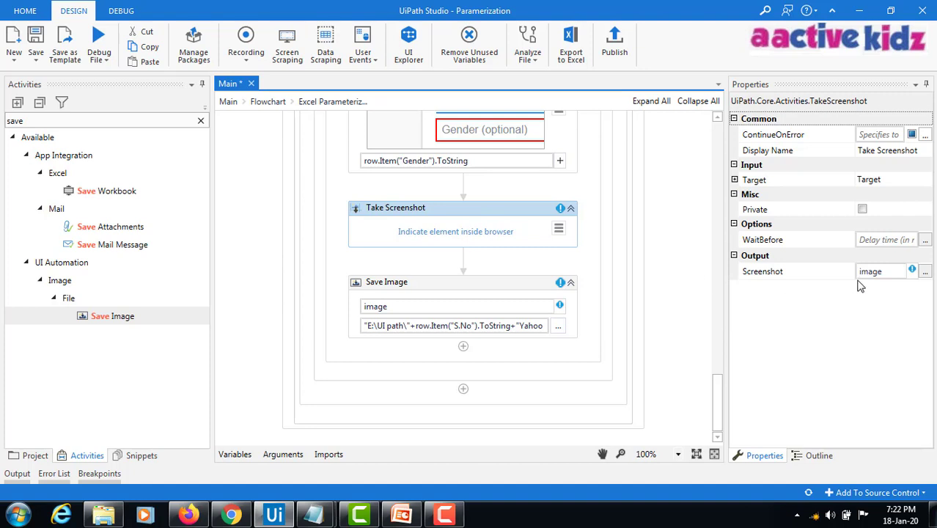
left_click(883, 270)
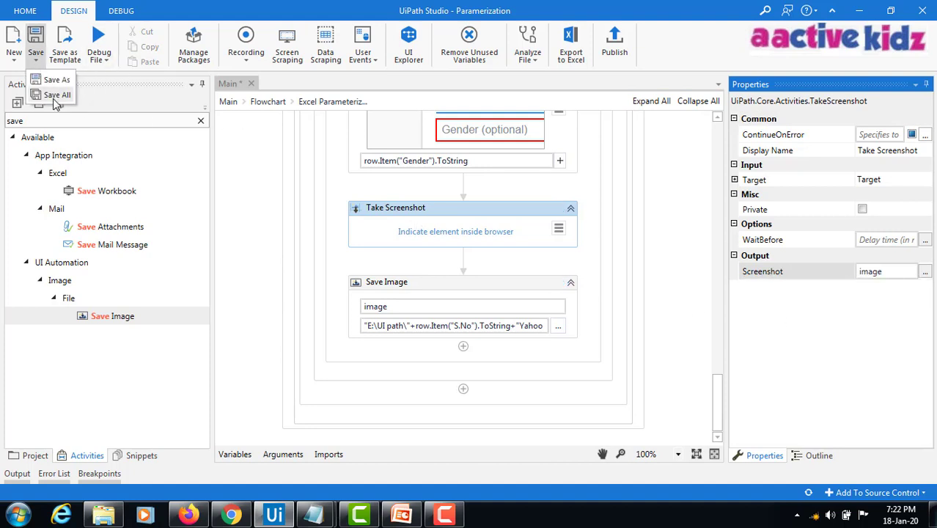
Step: Save all files, run, reconnect Wi-Fi when the Yahoo page shows no internet, then stop the run
left_click(56, 94)
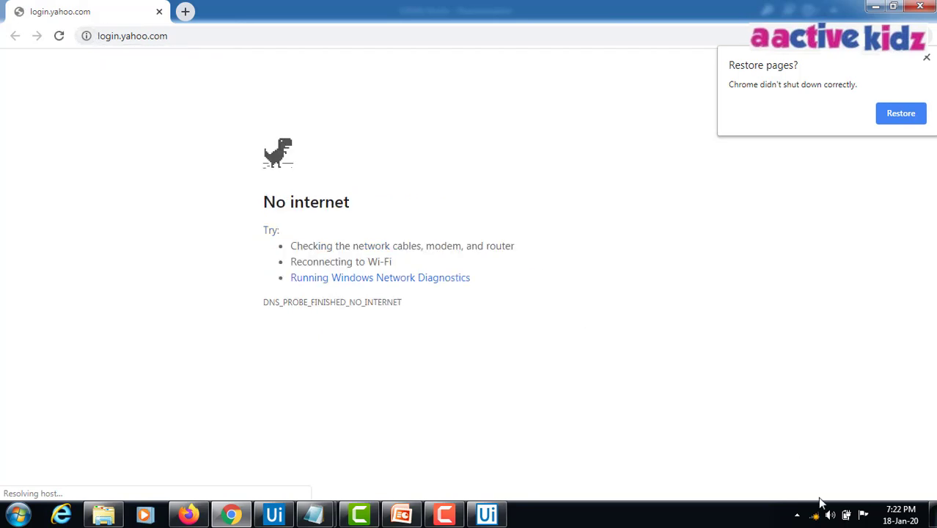
left_click(815, 515)
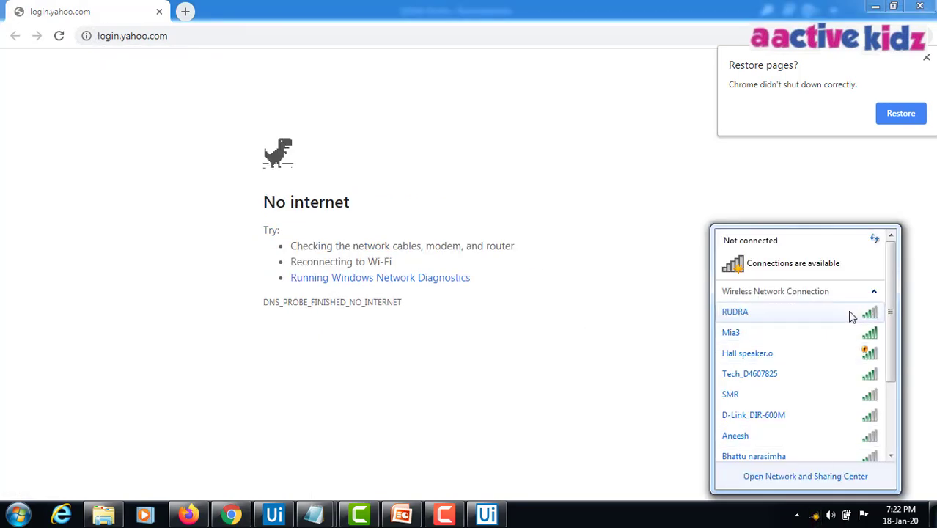
left_click(735, 311)
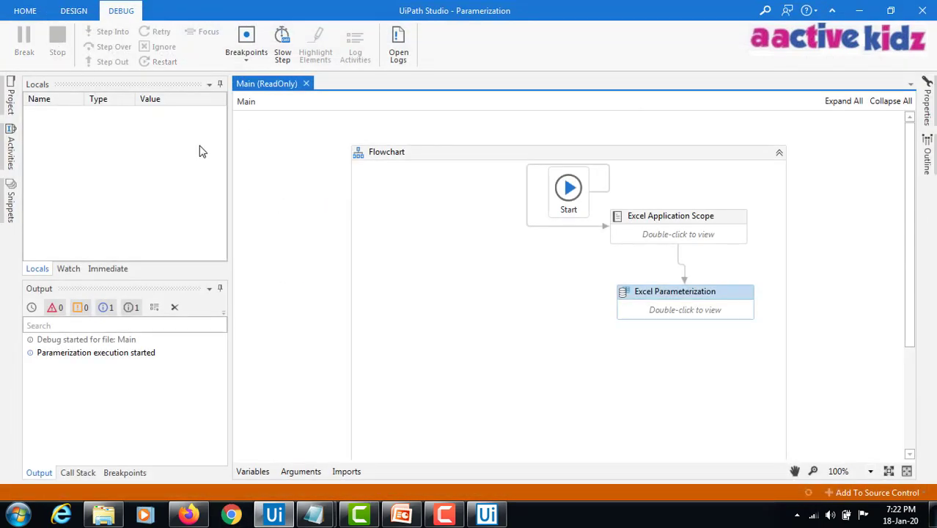
mouse_move(266, 198)
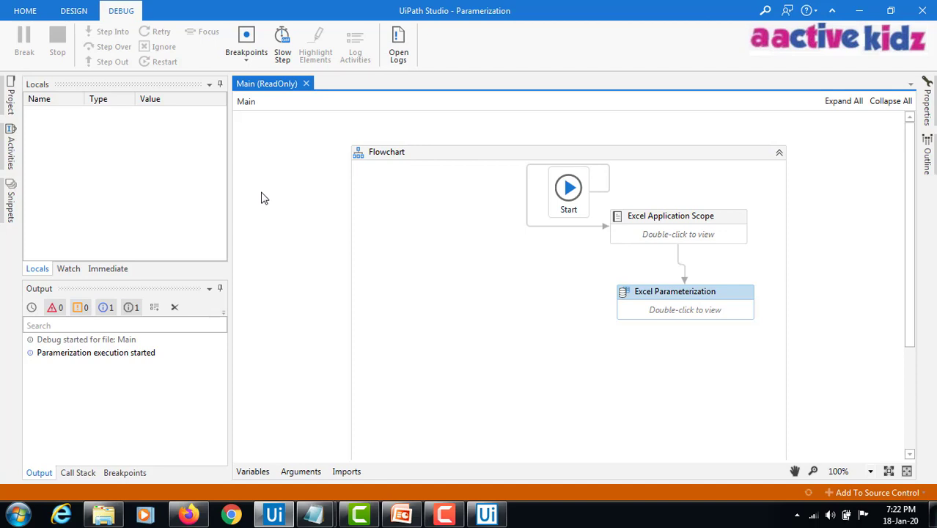
left_click(68, 12)
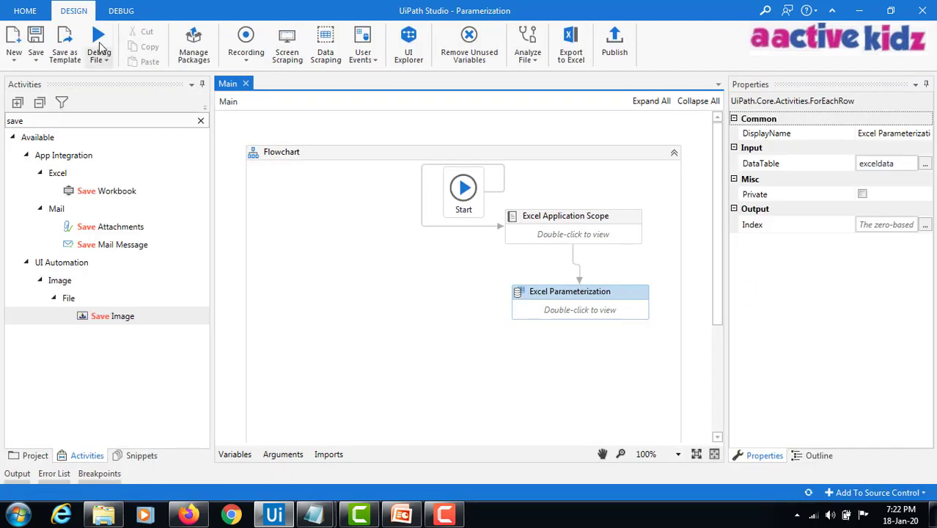
left_click(95, 38)
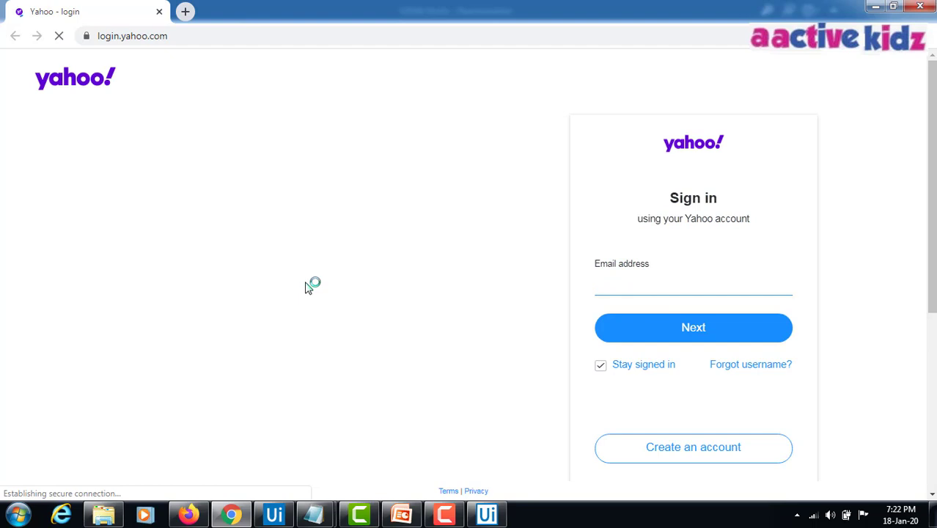
left_click(692, 447)
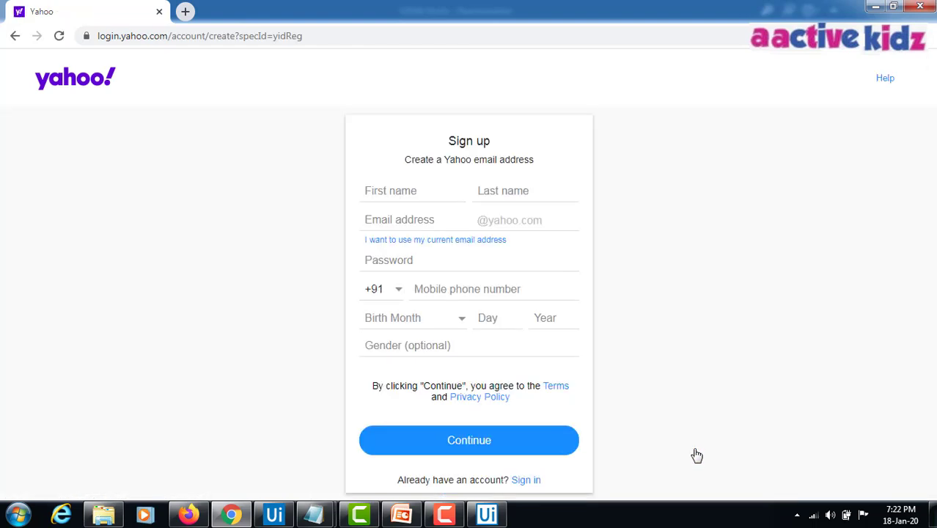
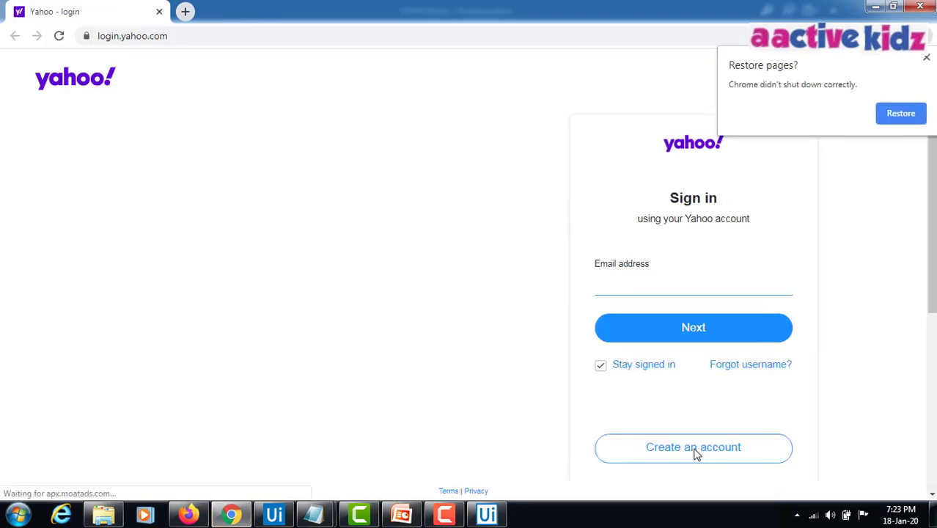
left_click(692, 447)
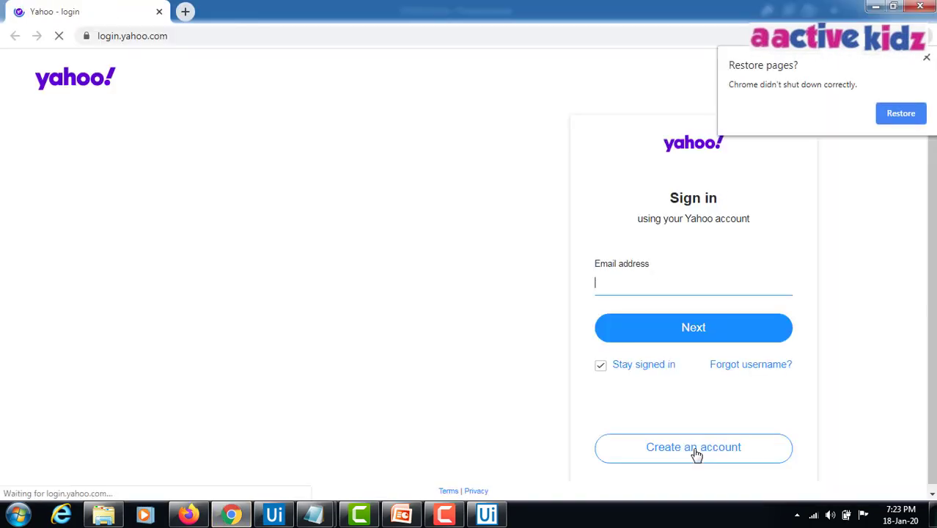
left_click(693, 449)
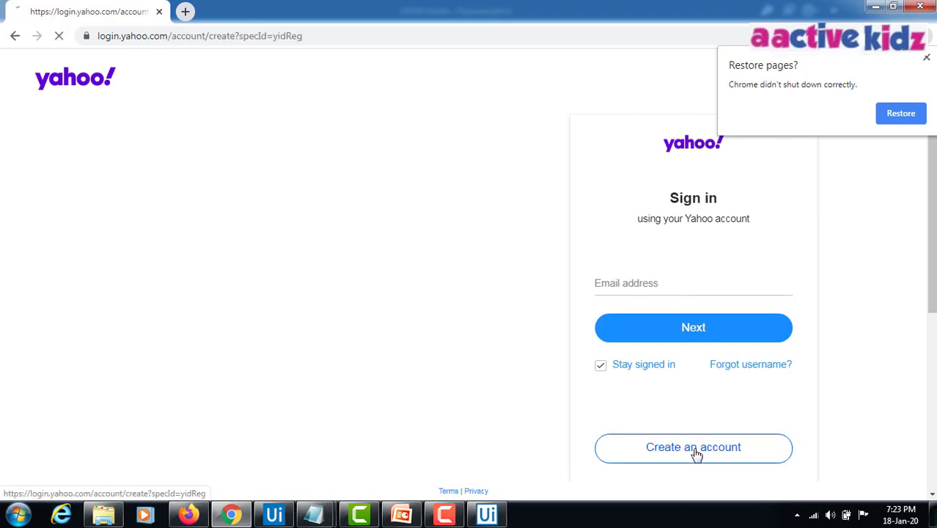
left_click(692, 449)
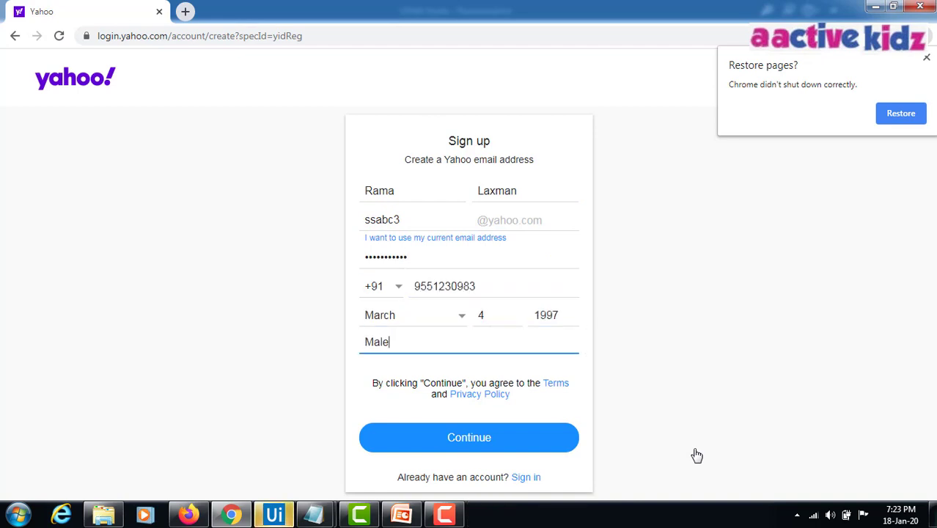
mouse_move(295, 513)
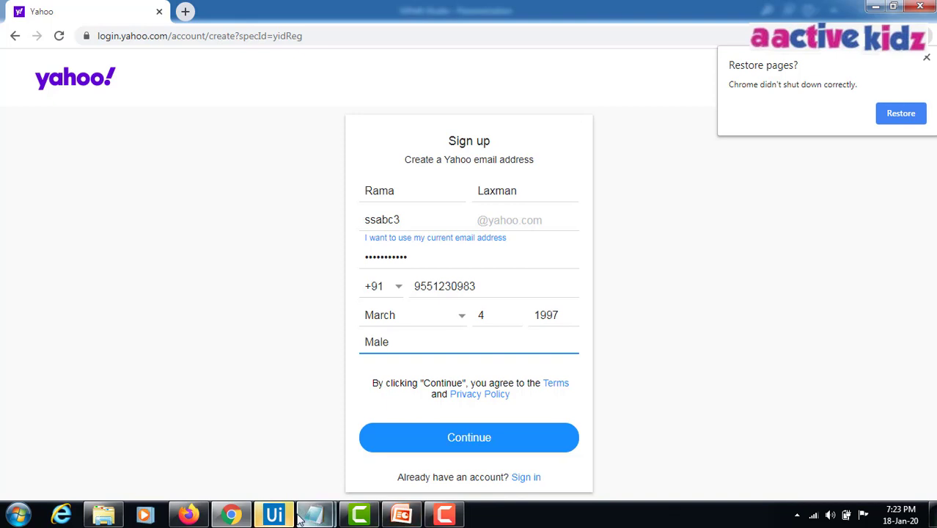
left_click(271, 511)
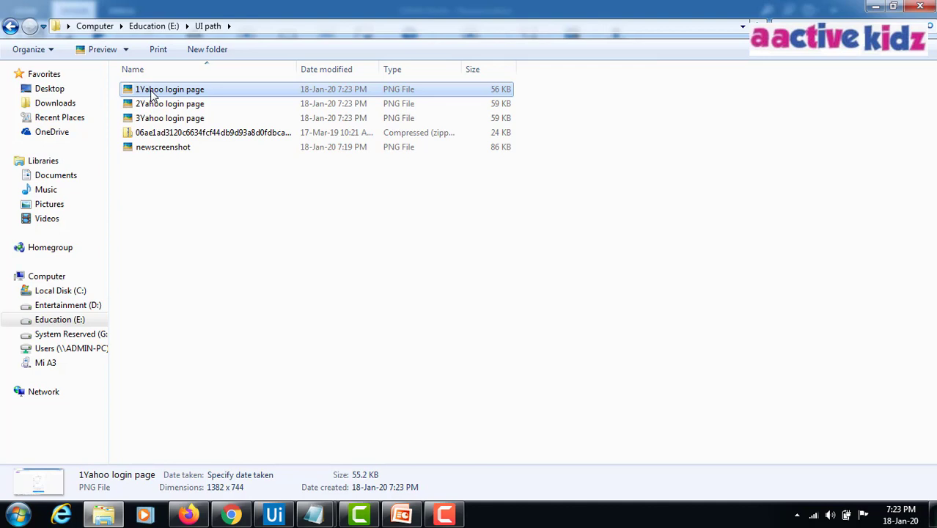
mouse_move(163, 35)
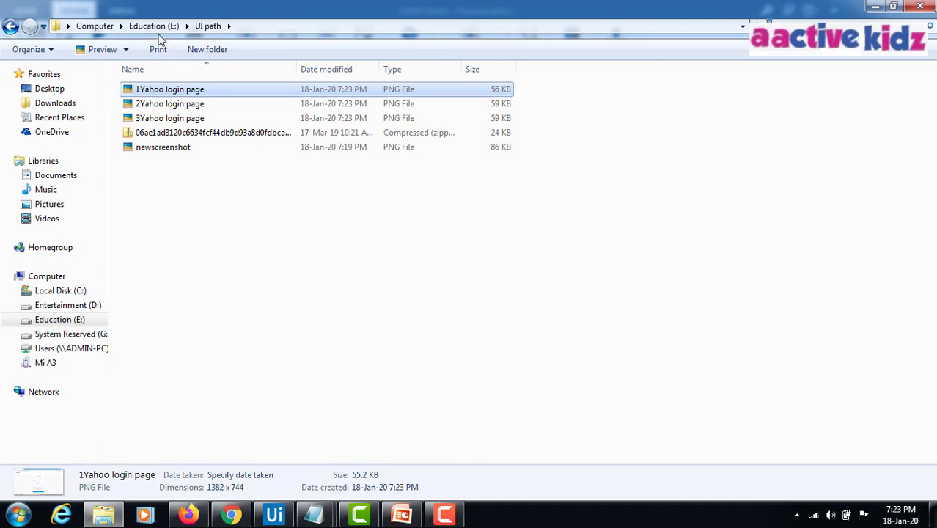
Step: View the 1, 2 and 3 Yahoo login page PNG screenshots in the E:\UI path folder
left_click(159, 24)
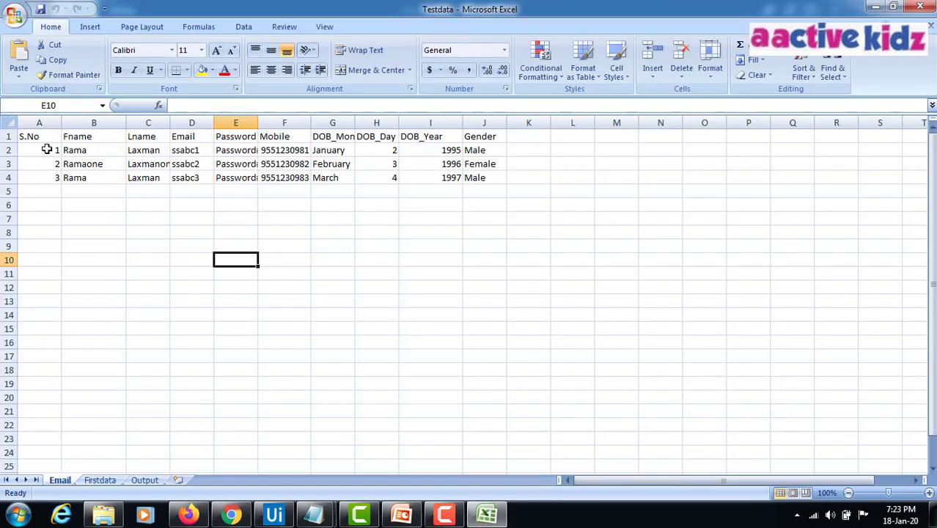
Step: Review the three sign-up rows in Testdata.xlsx, then bring UiPath Studio's Parameterization flowchart back
left_click(94, 206)
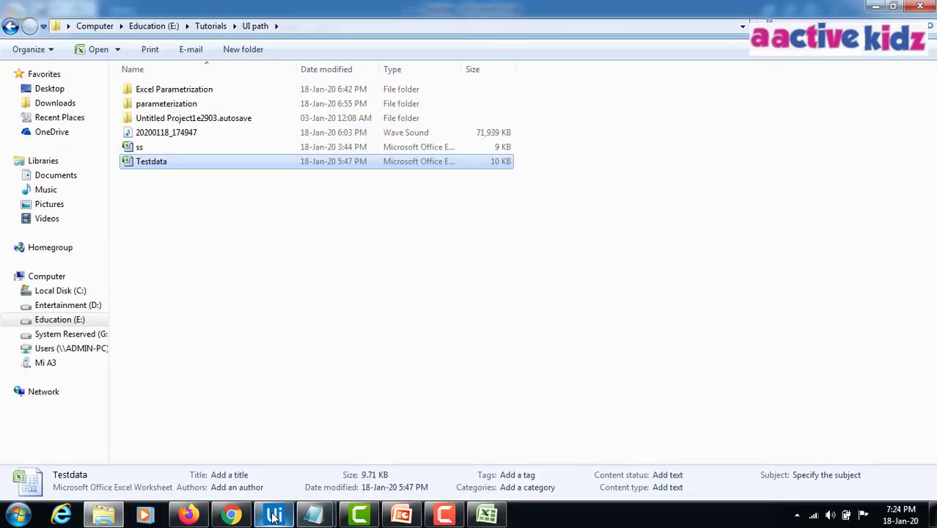
left_click(273, 514)
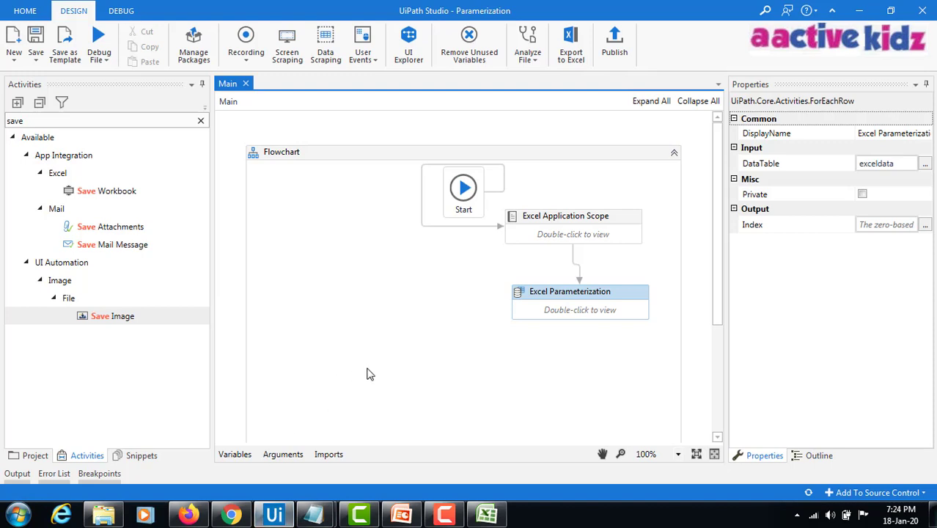